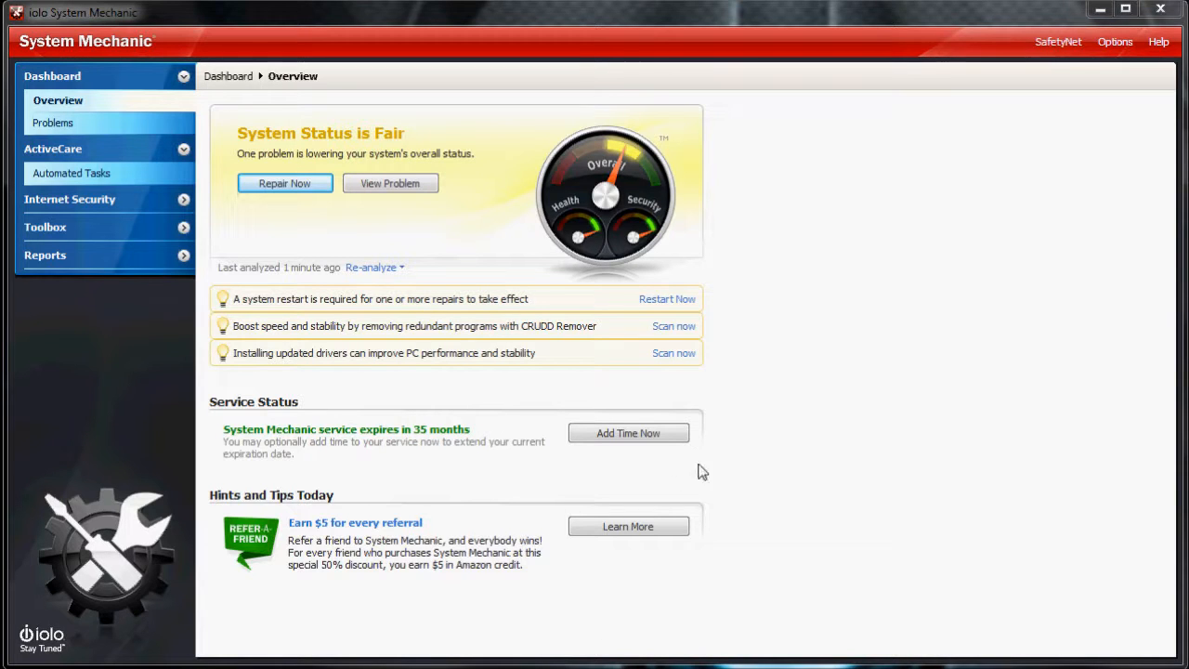
mouse_move(728, 513)
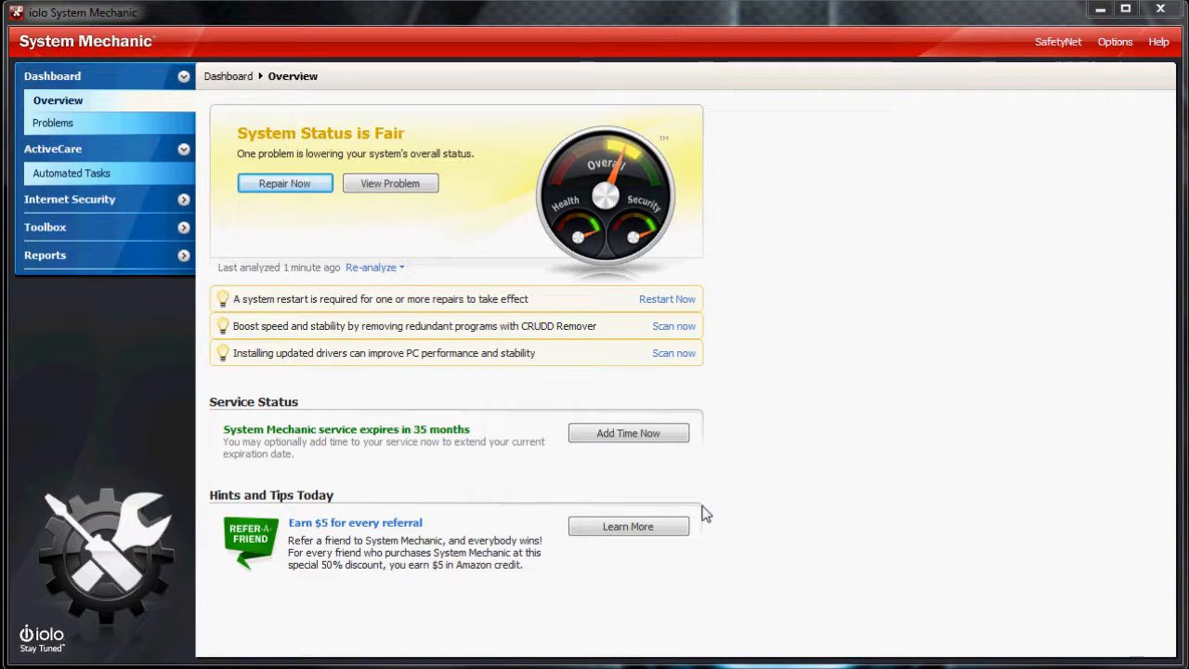
mouse_move(706, 424)
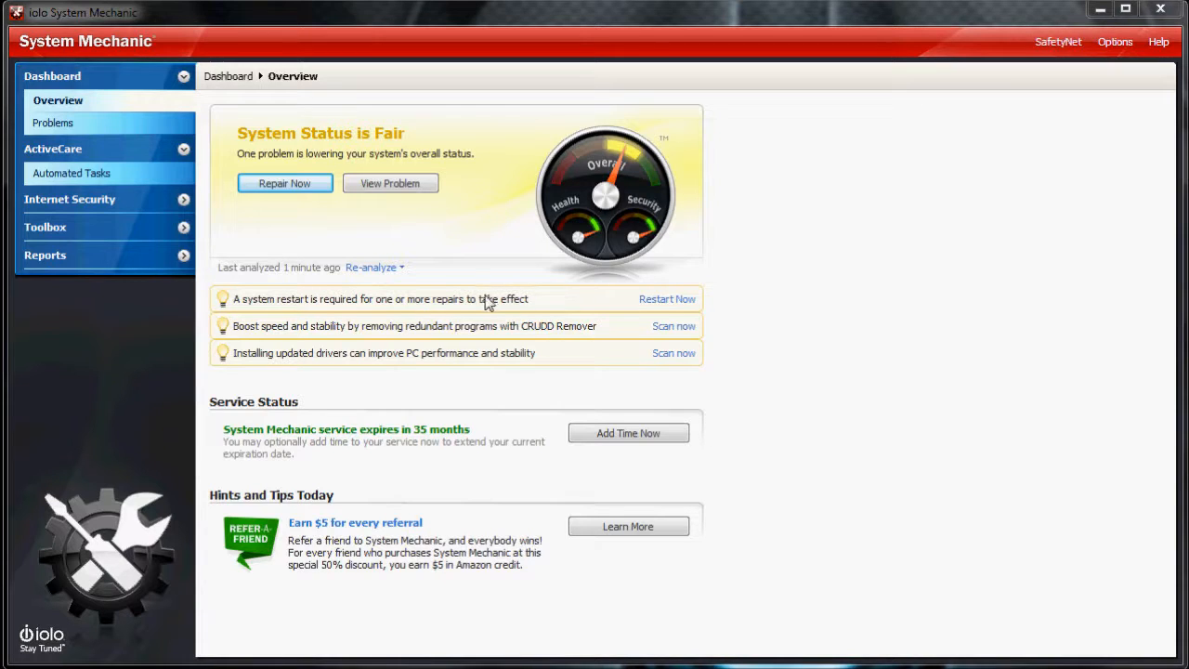
mouse_move(650, 173)
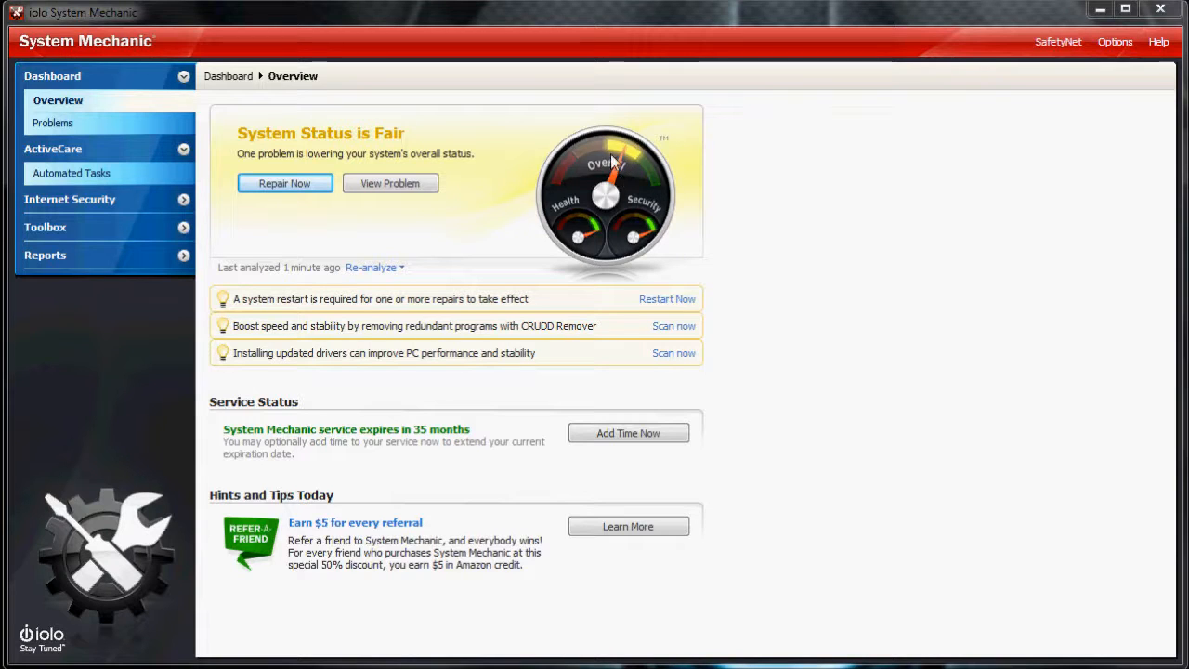
mouse_move(638, 179)
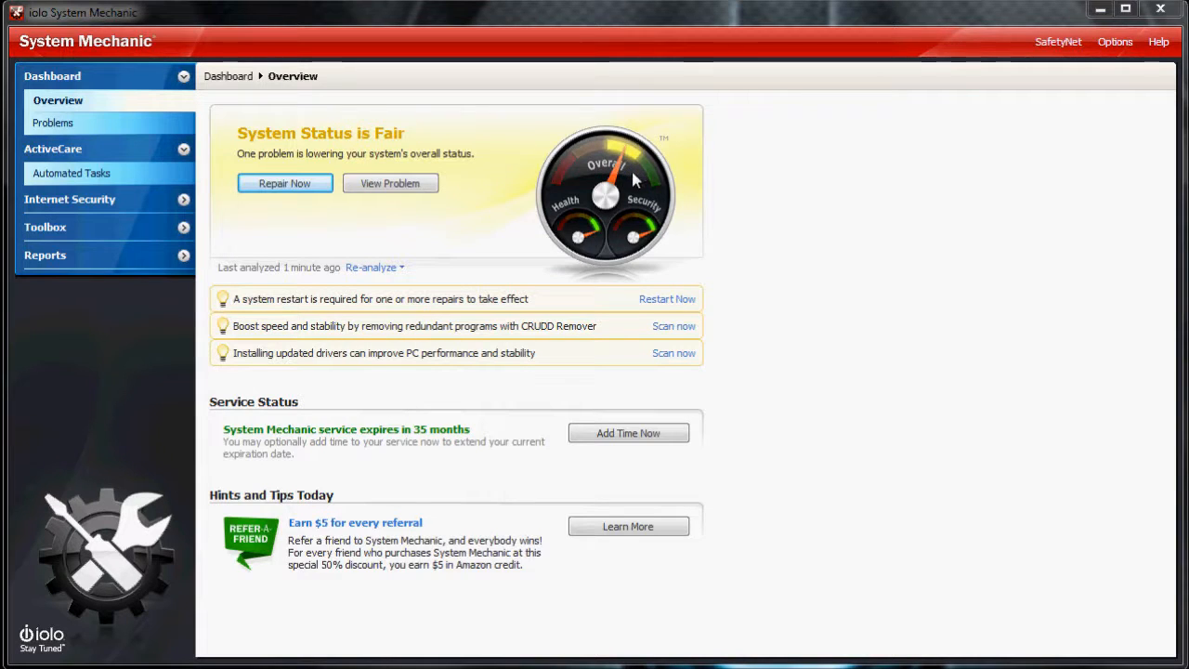
mouse_move(630, 240)
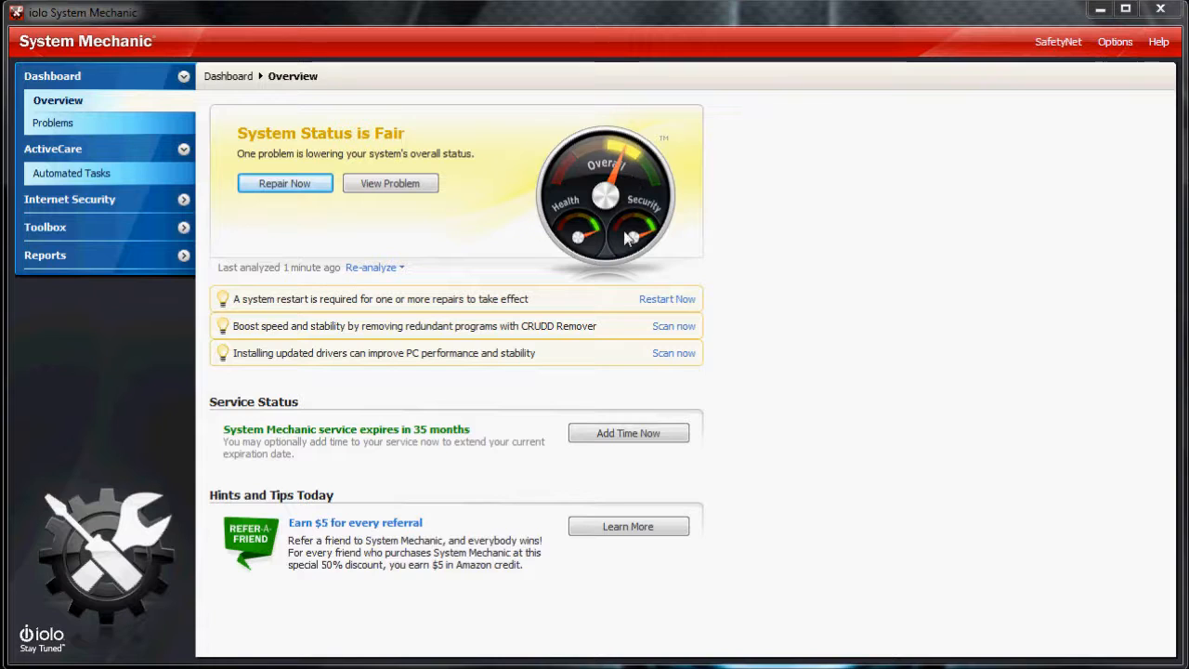
mouse_move(446, 364)
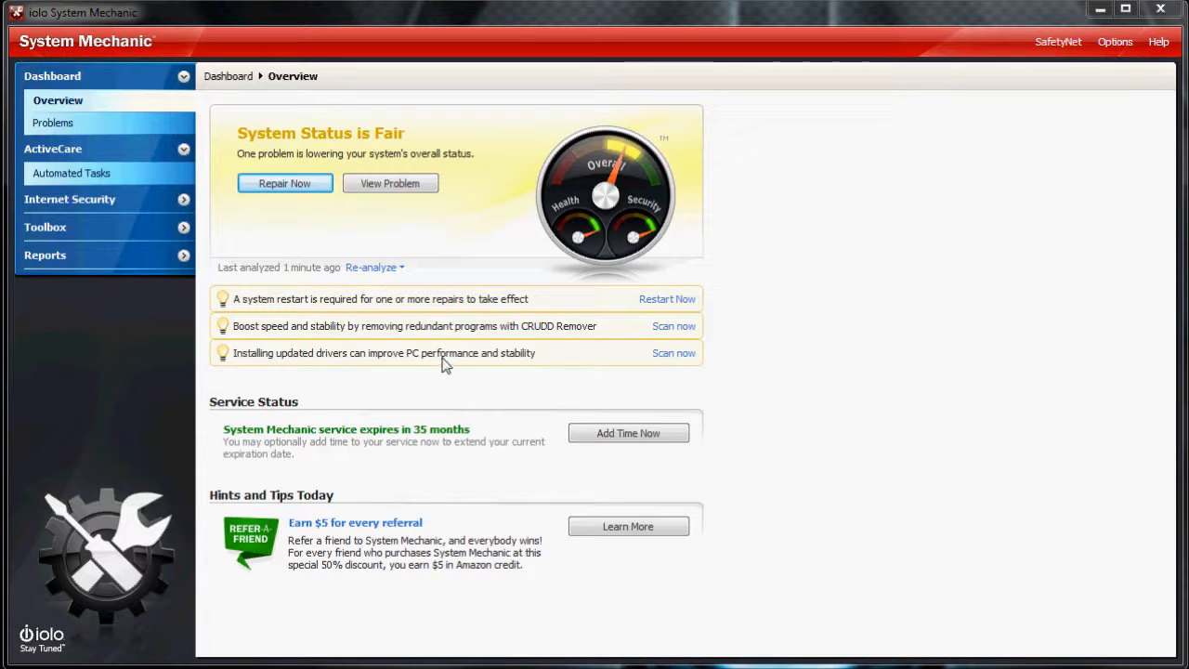
mouse_move(391, 269)
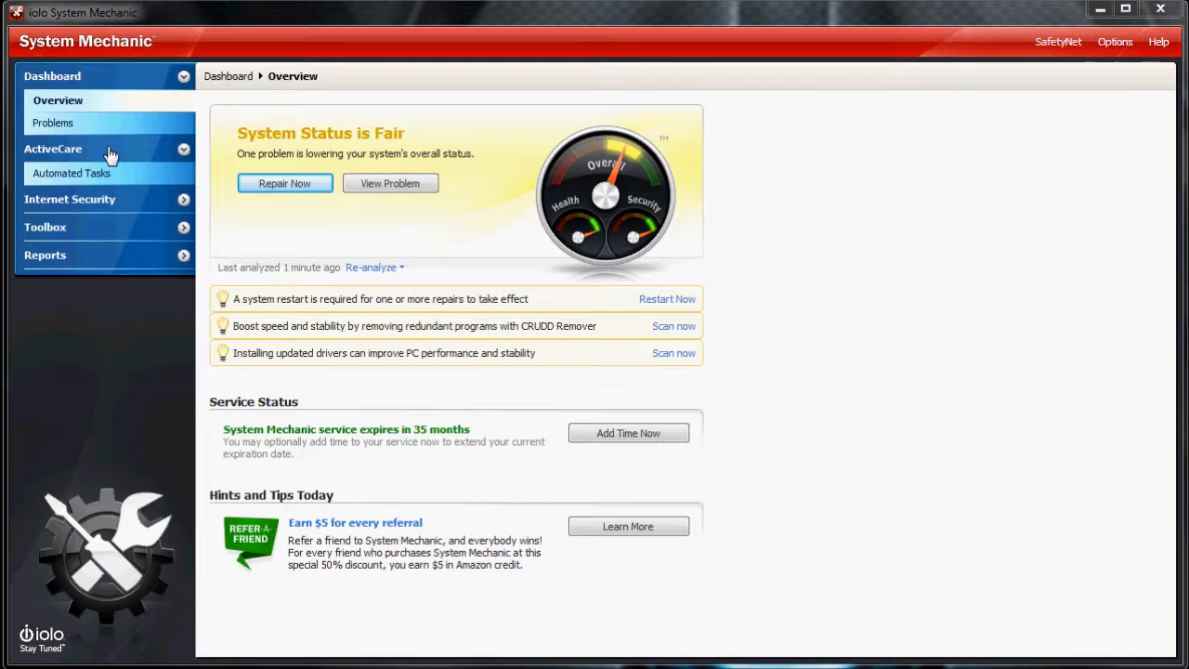
View the ActiveCare Automated Tasks list, showing every automatic task disabled
left_click(70, 173)
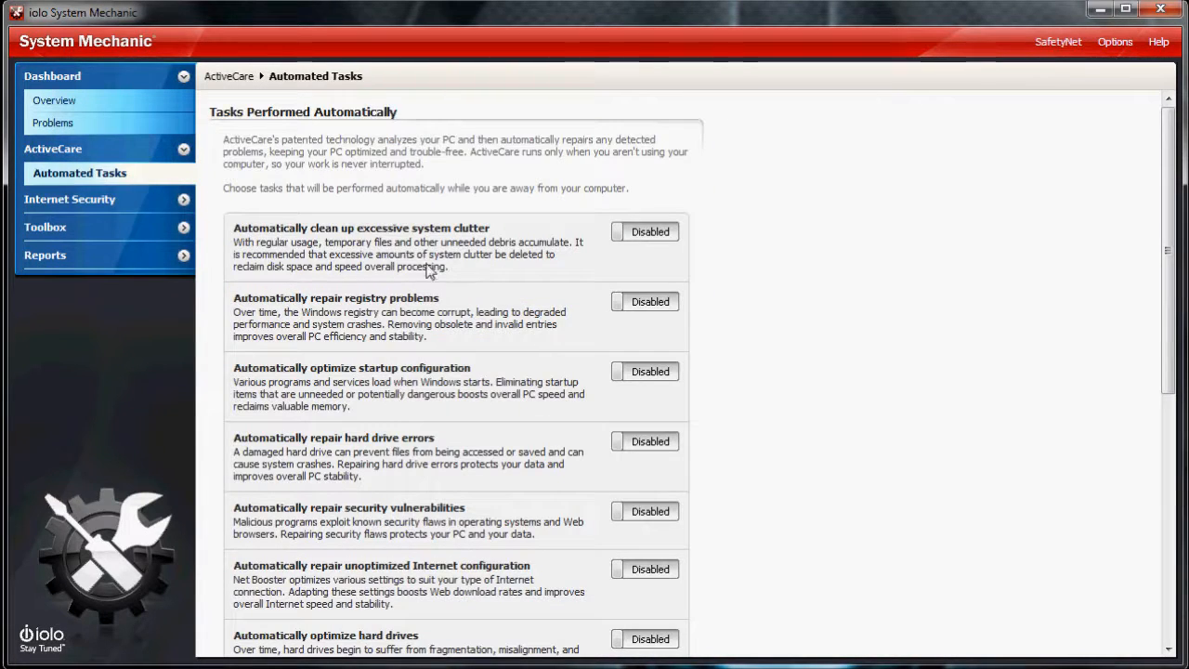
mouse_move(1166, 306)
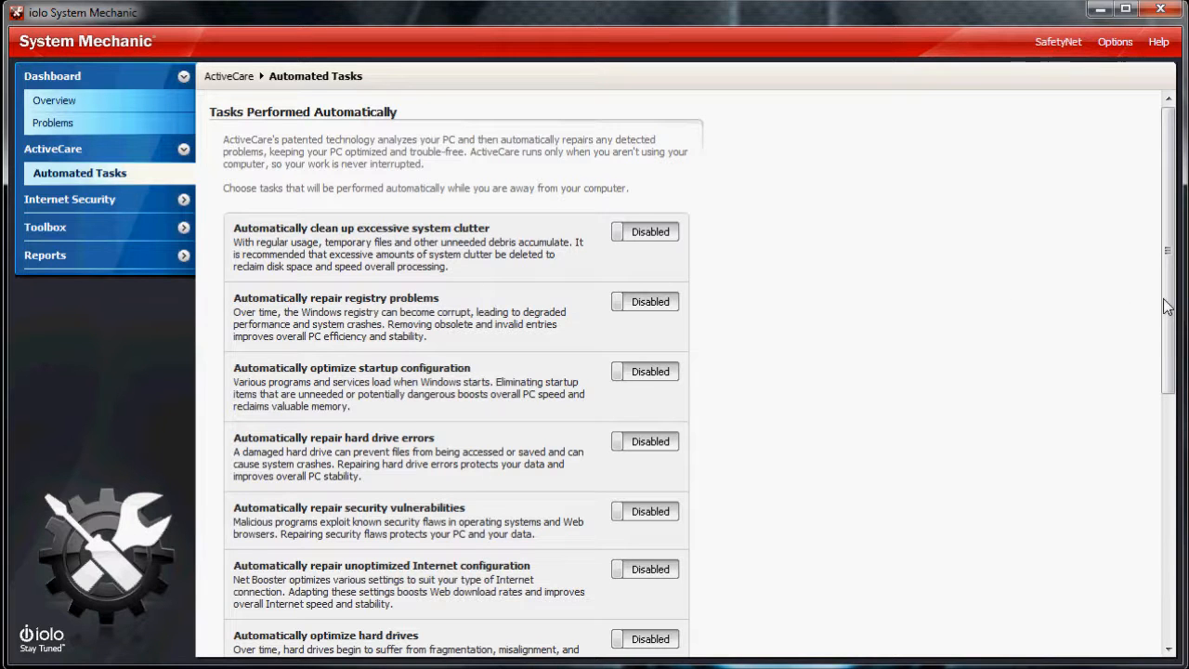
scroll("down", 3)
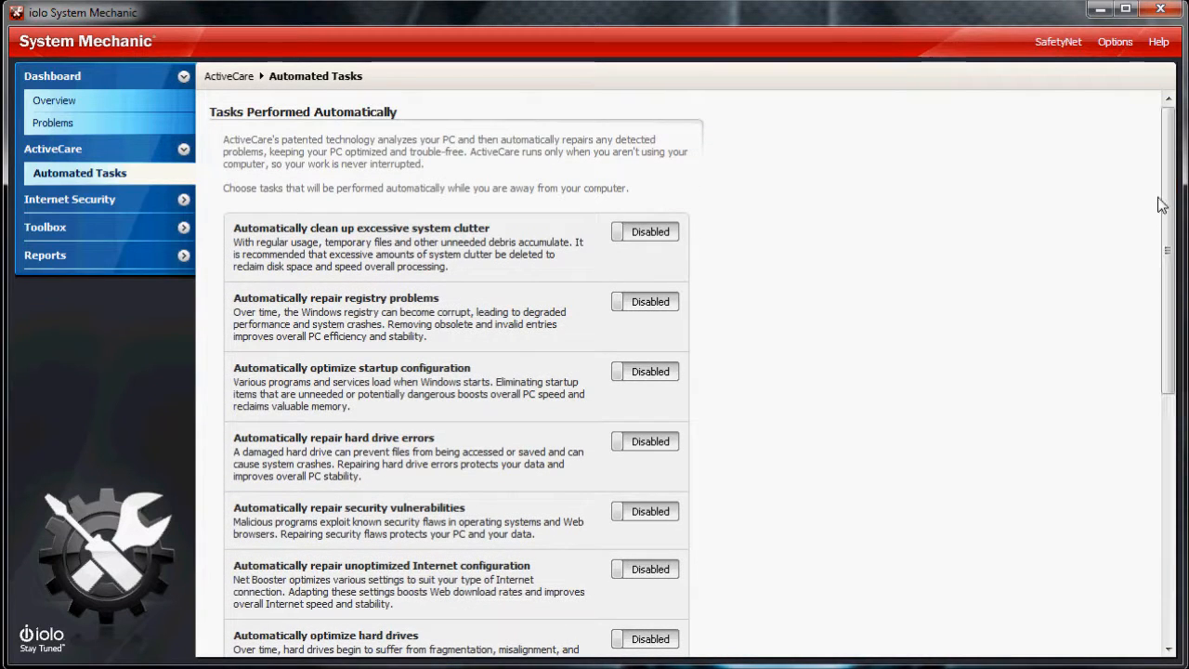
mouse_move(895, 327)
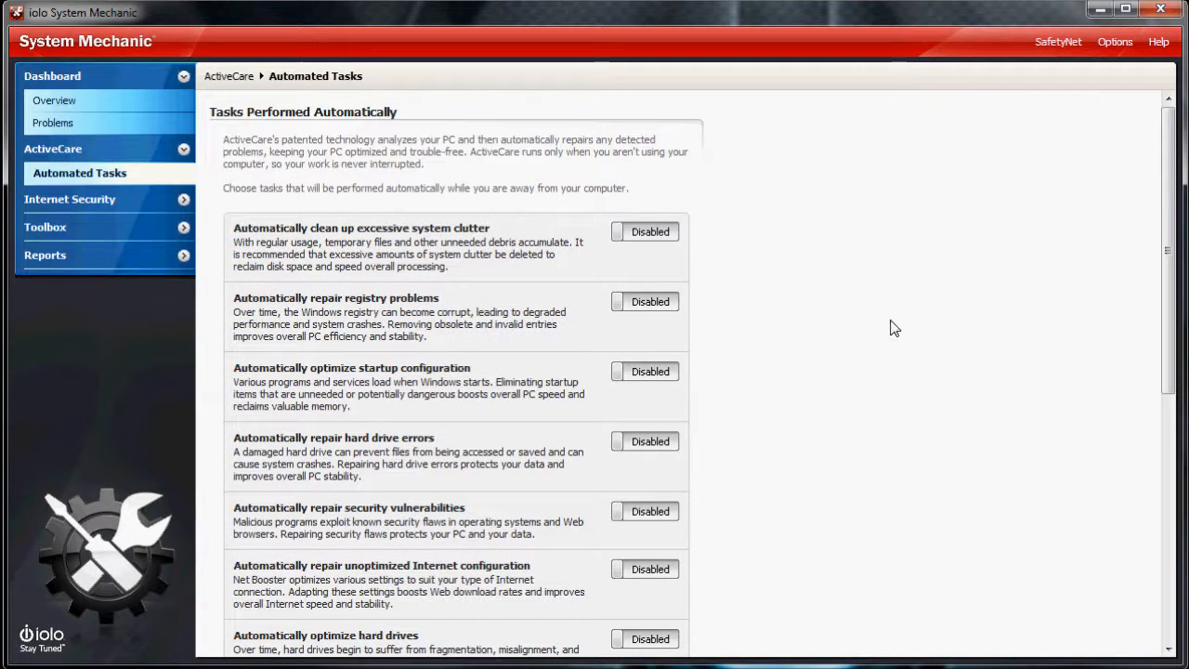
mouse_move(1028, 362)
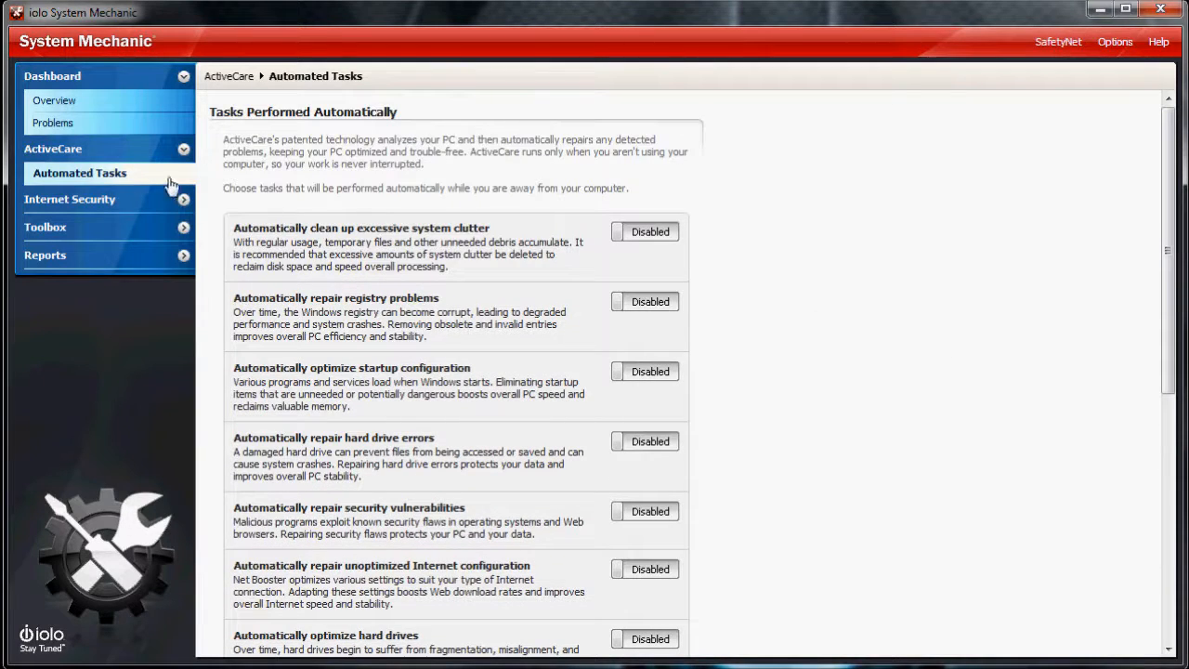
Review Anti-malware (avast! detected) and Firewall (Windows Firewall enabled) under Internet Security
left_click(71, 199)
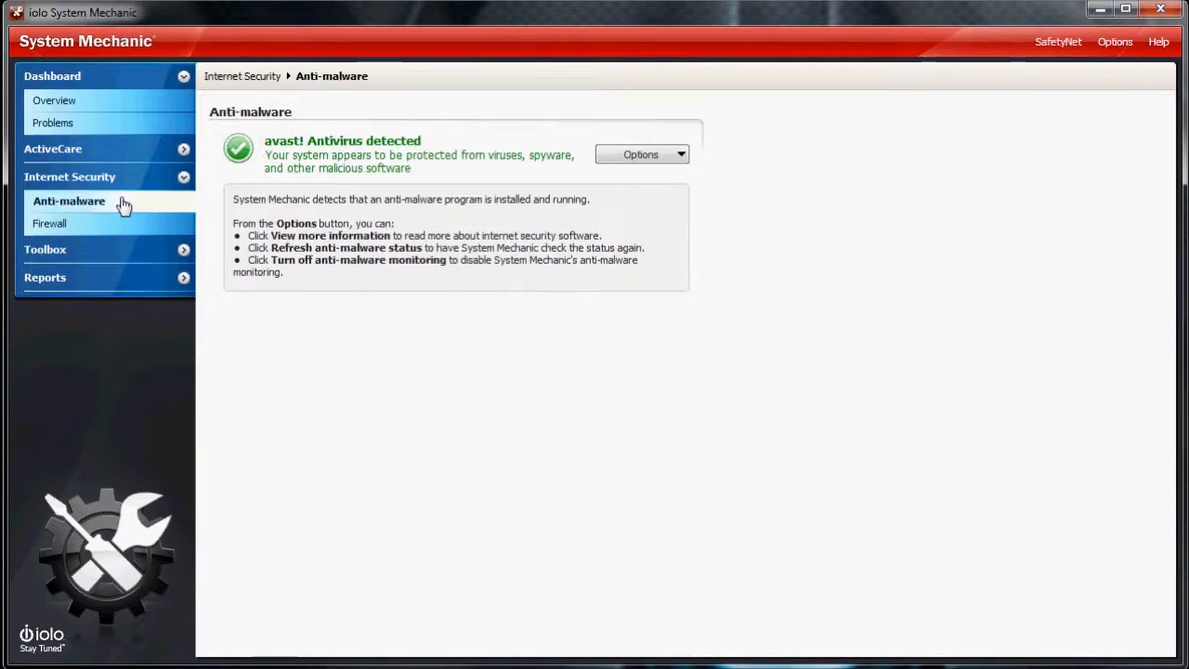
mouse_move(527, 227)
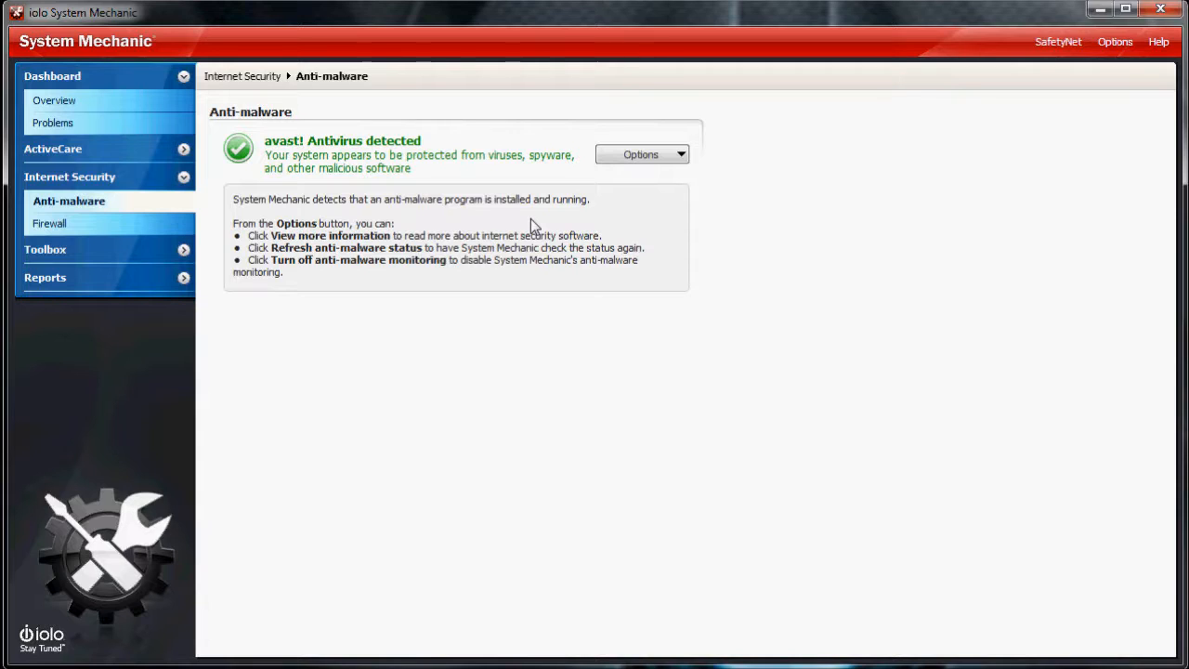
mouse_move(501, 219)
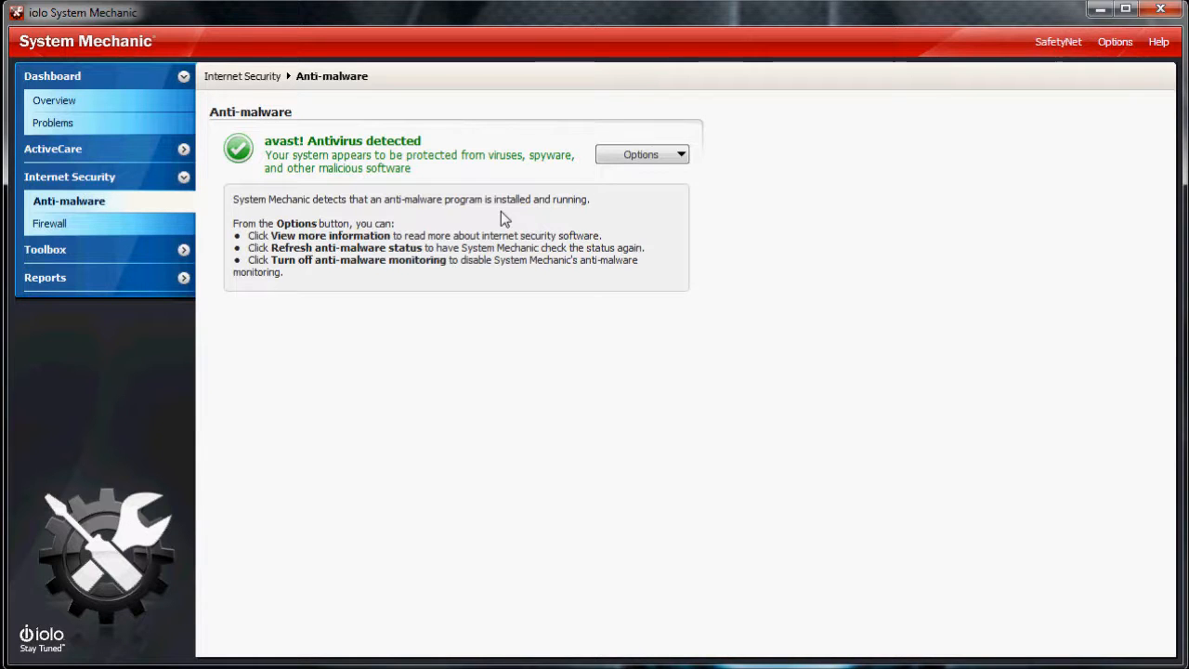
left_click(67, 223)
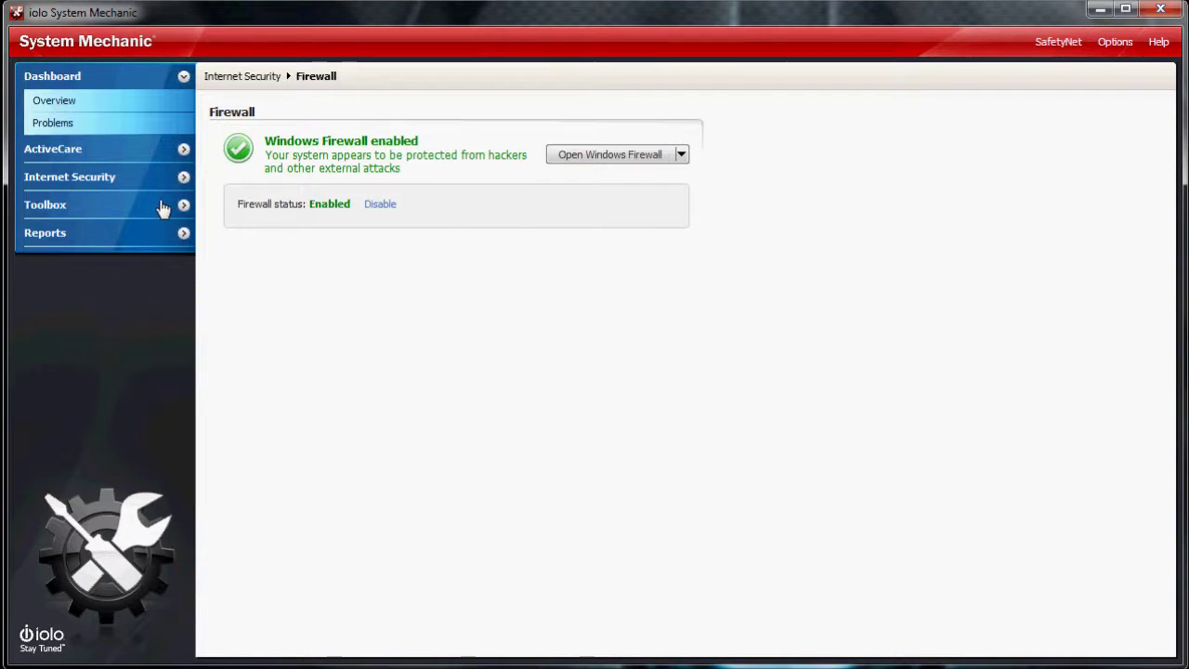
View the Toolbox All-in-one Tools page listing PC TotalCare and the PowerTools
left_click(44, 204)
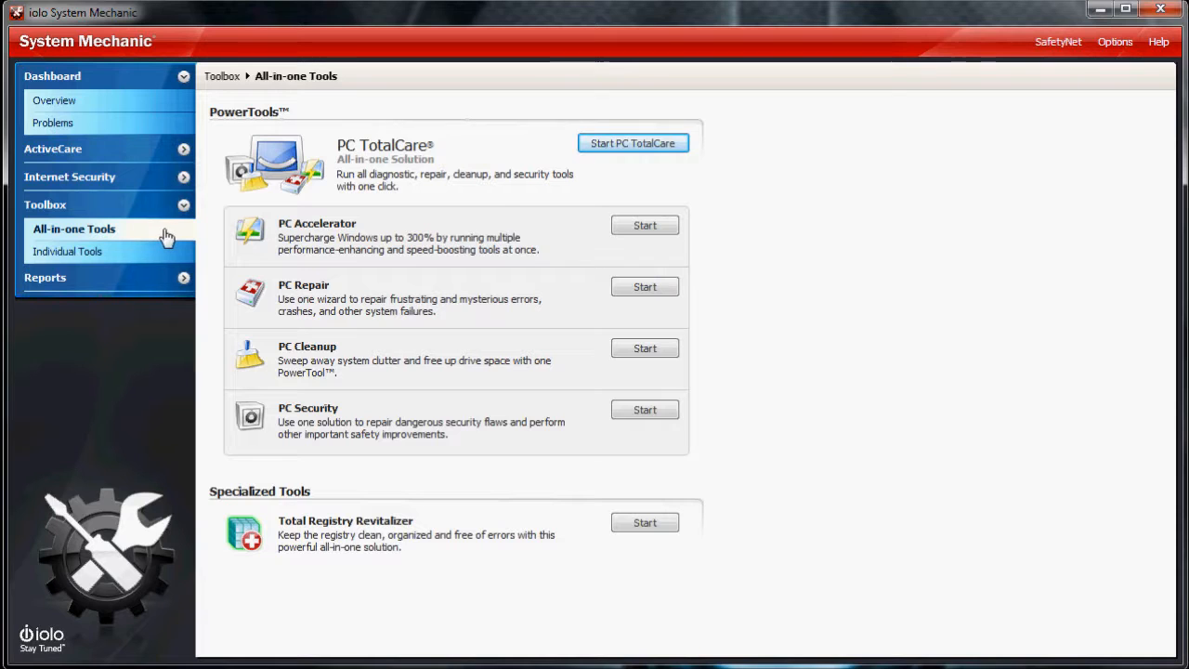
mouse_move(158, 230)
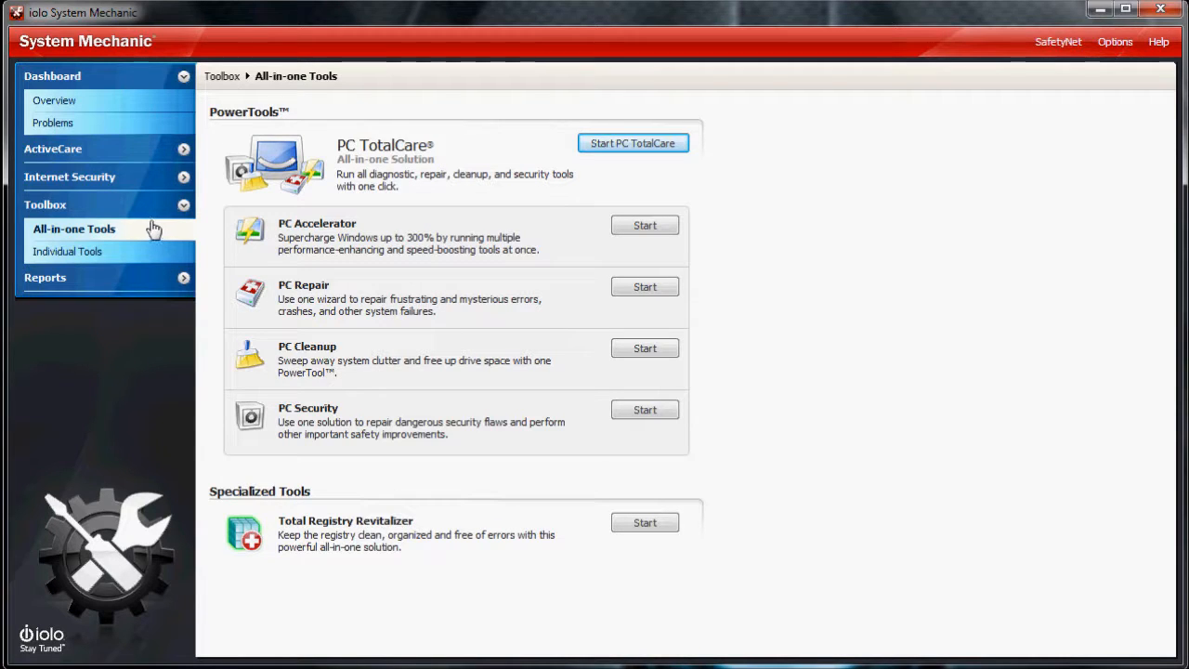
mouse_move(455, 327)
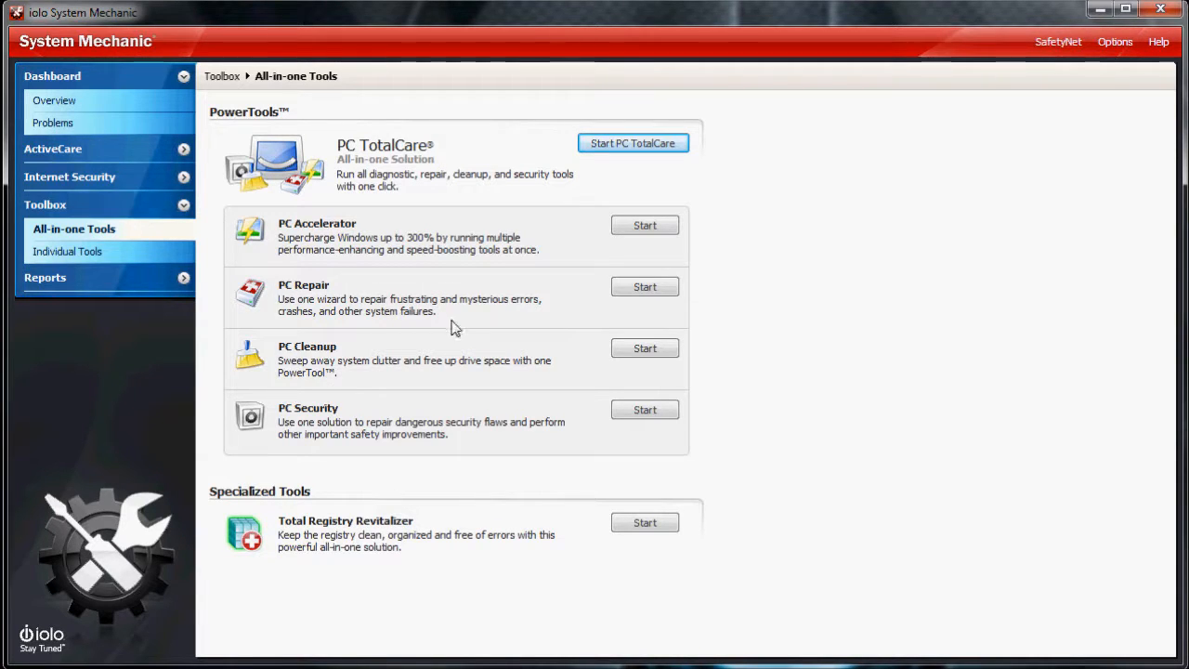
mouse_move(622, 152)
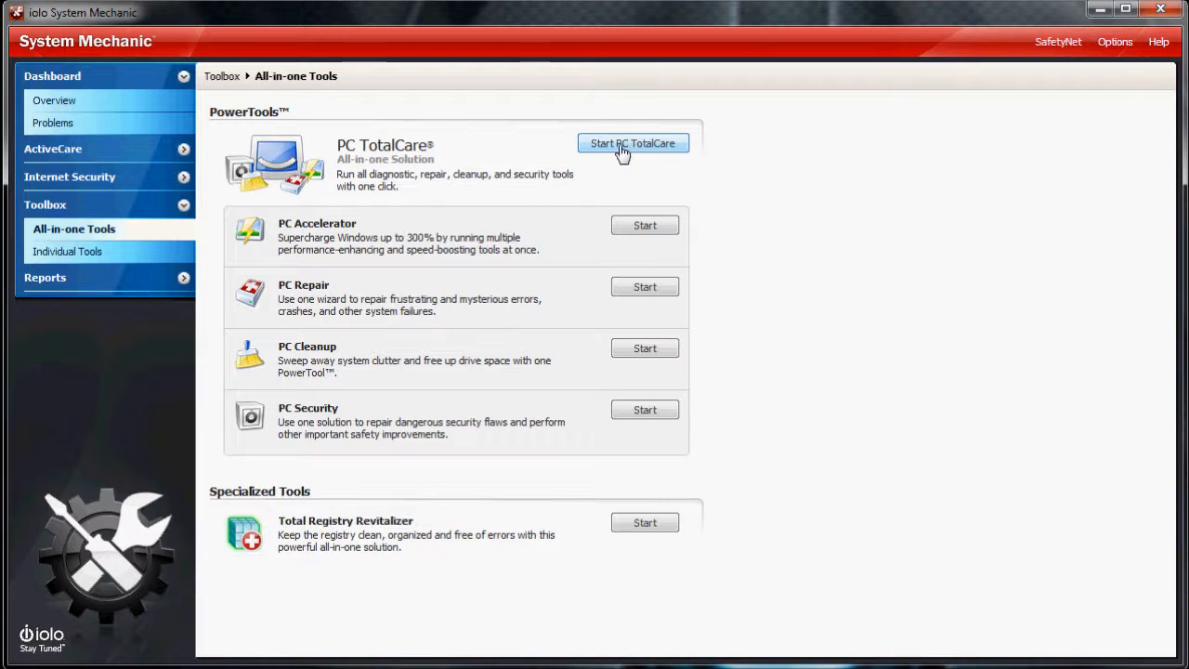
mouse_move(463, 502)
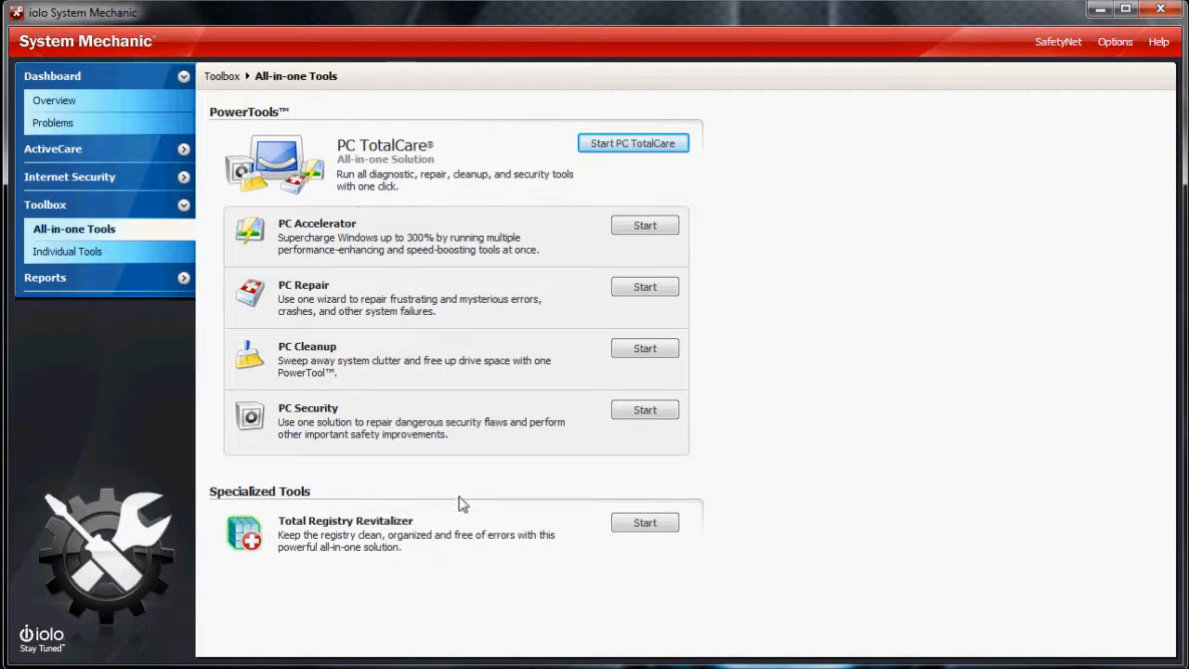
mouse_move(522, 405)
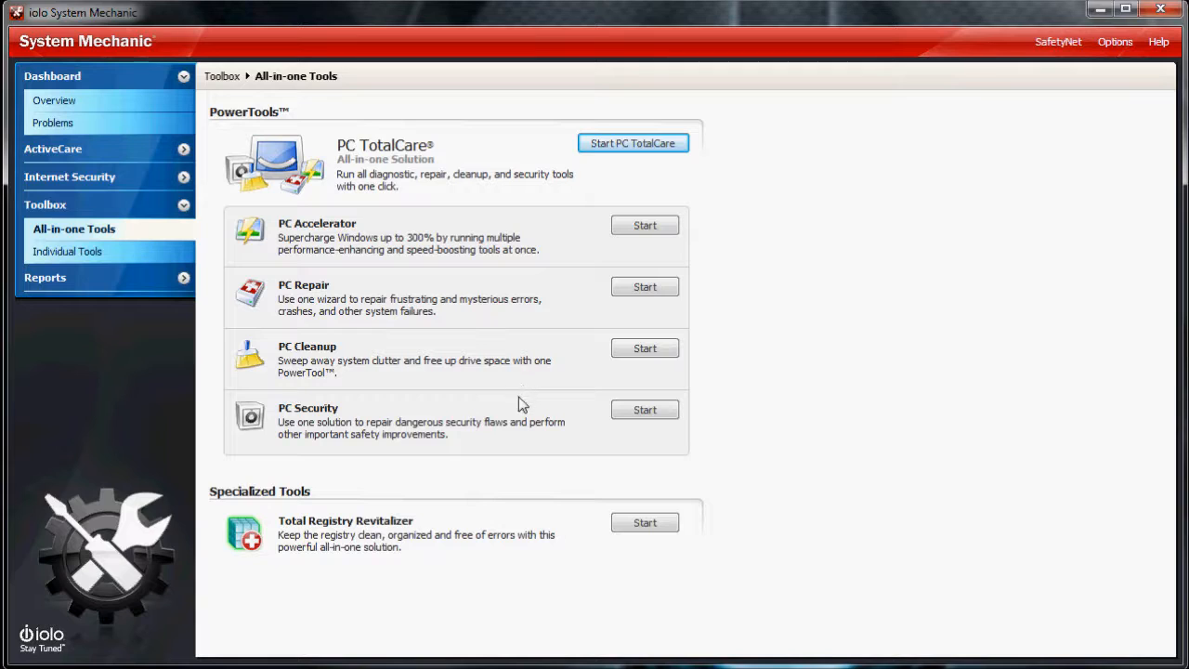
mouse_move(574, 231)
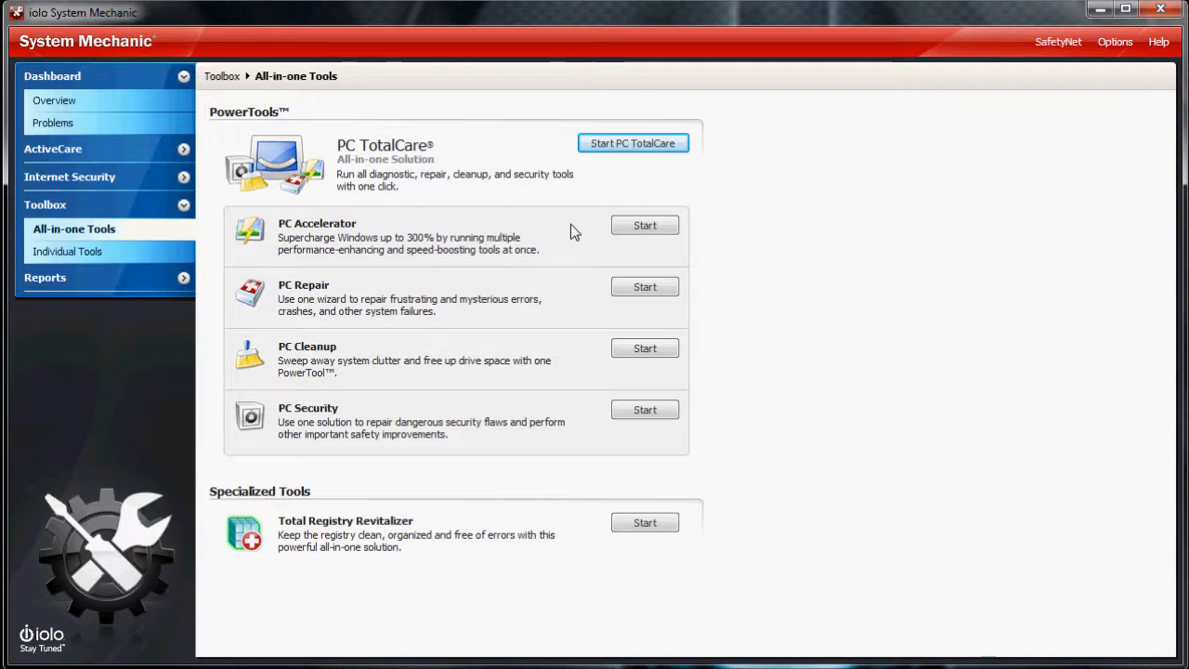
mouse_move(543, 234)
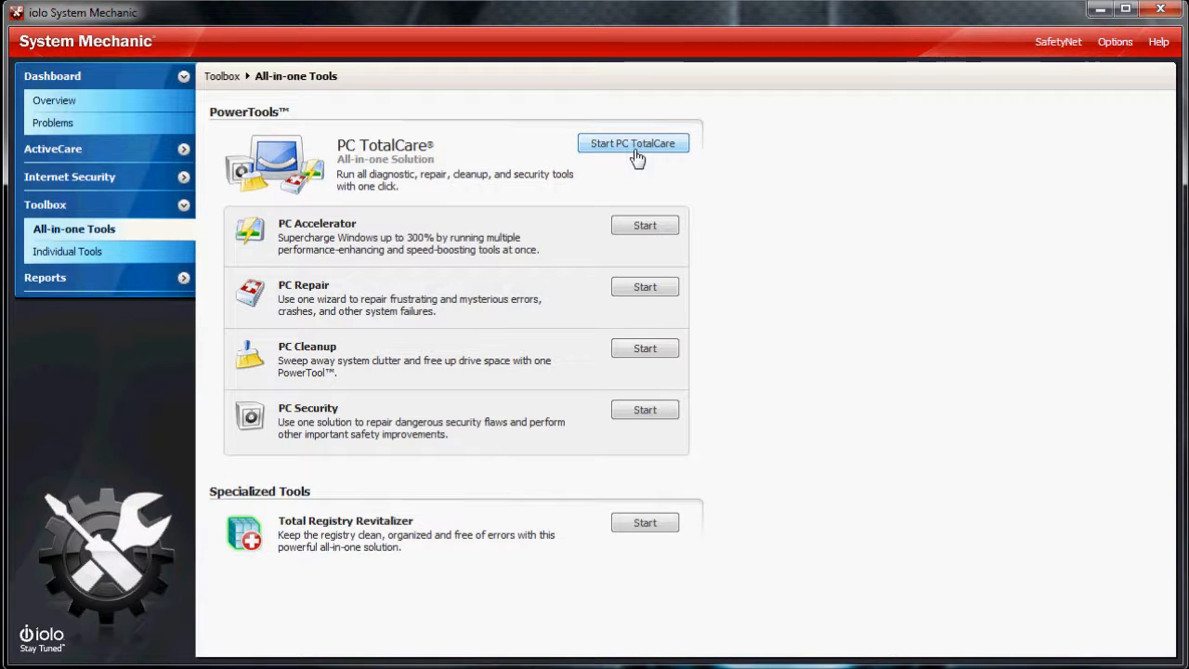
left_click(67, 251)
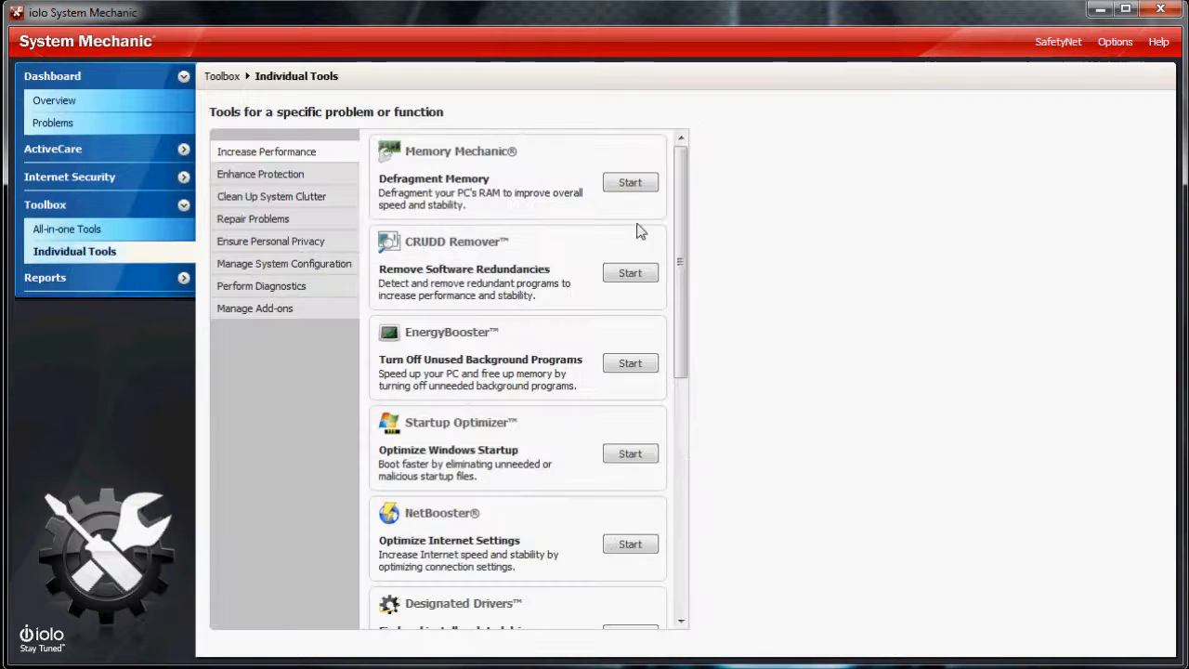
mouse_move(424, 186)
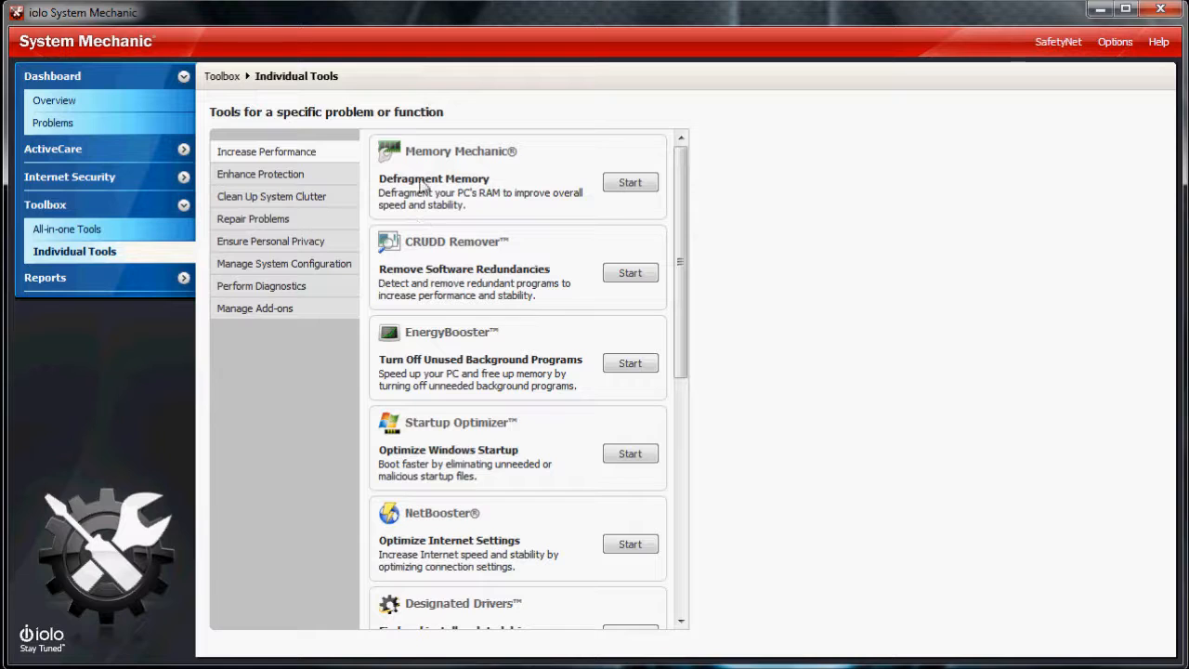
mouse_move(507, 269)
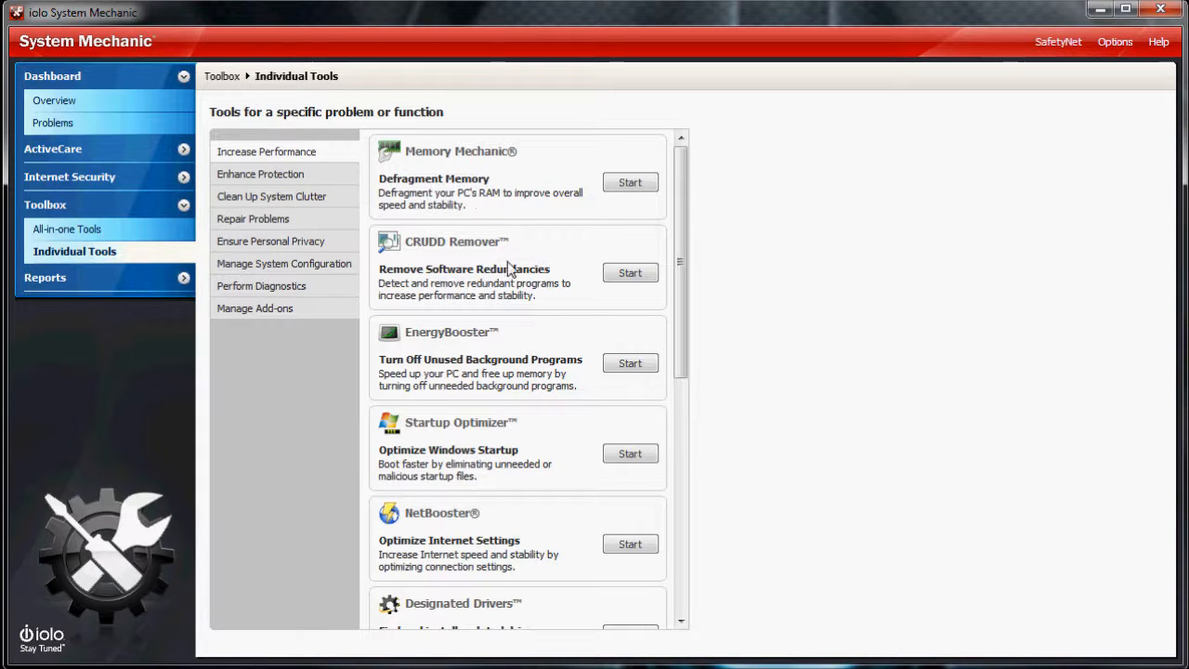
mouse_move(520, 433)
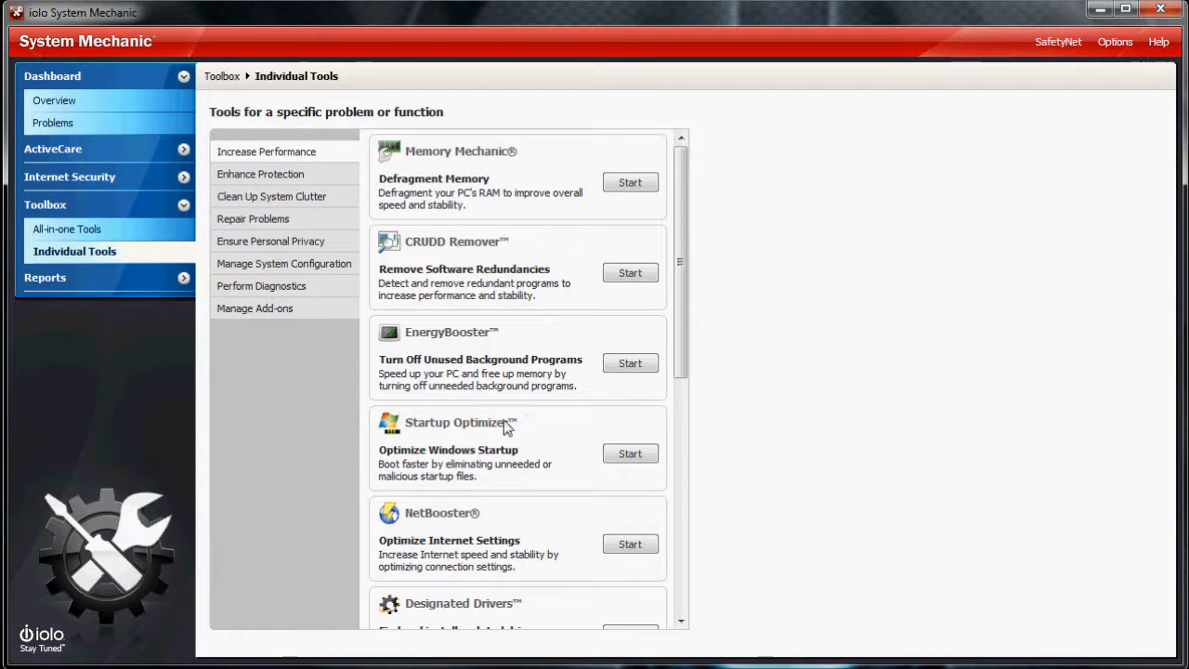
mouse_move(529, 609)
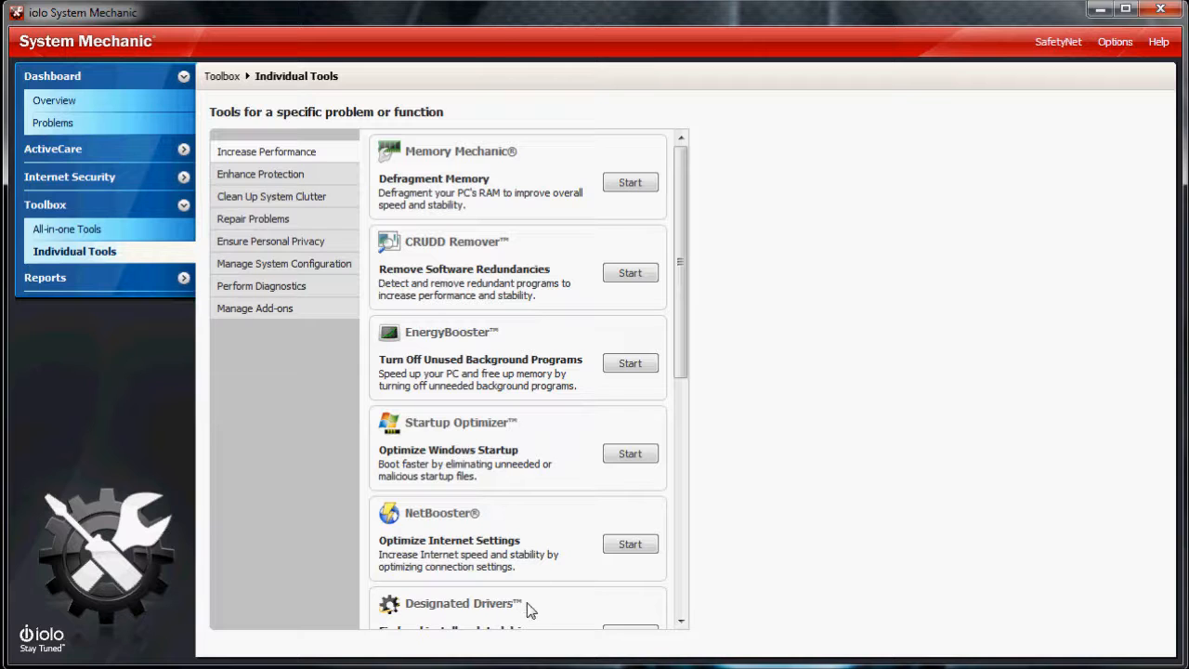
scroll("down", 3)
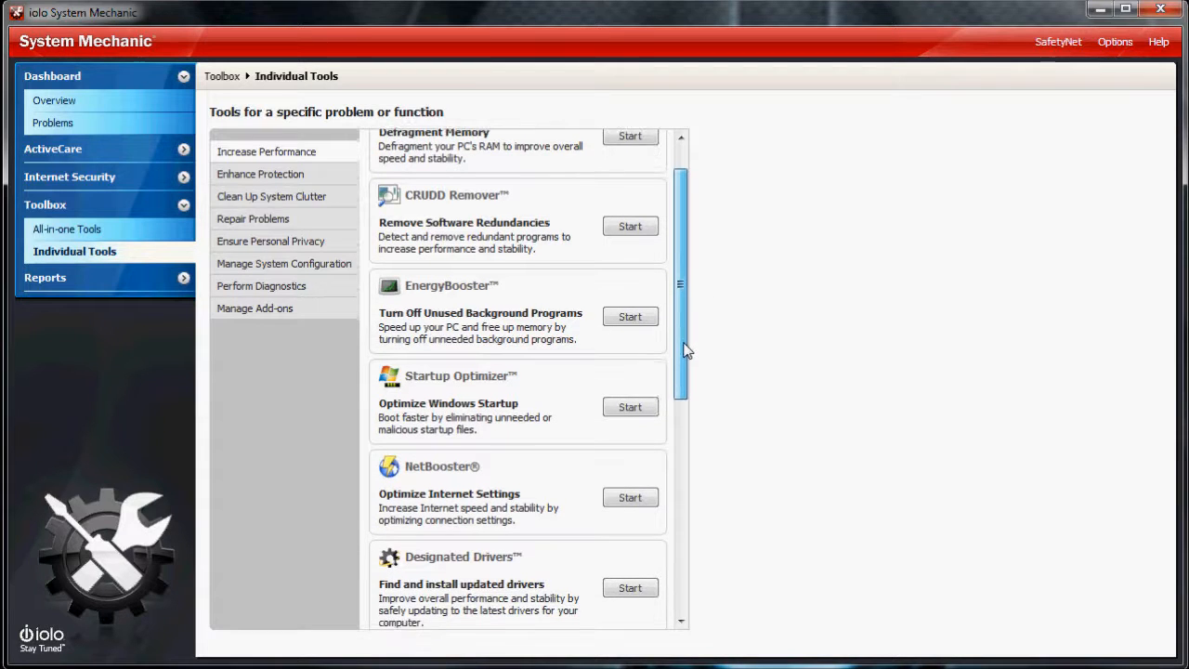
scroll("down", 3)
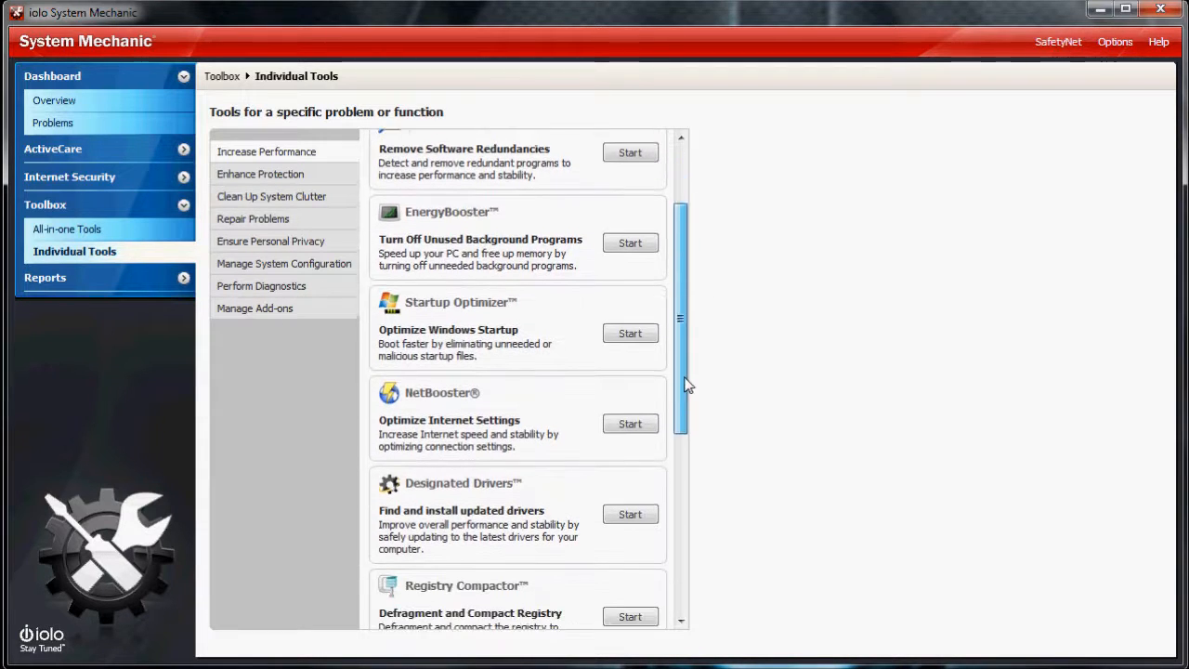
scroll("down", 3)
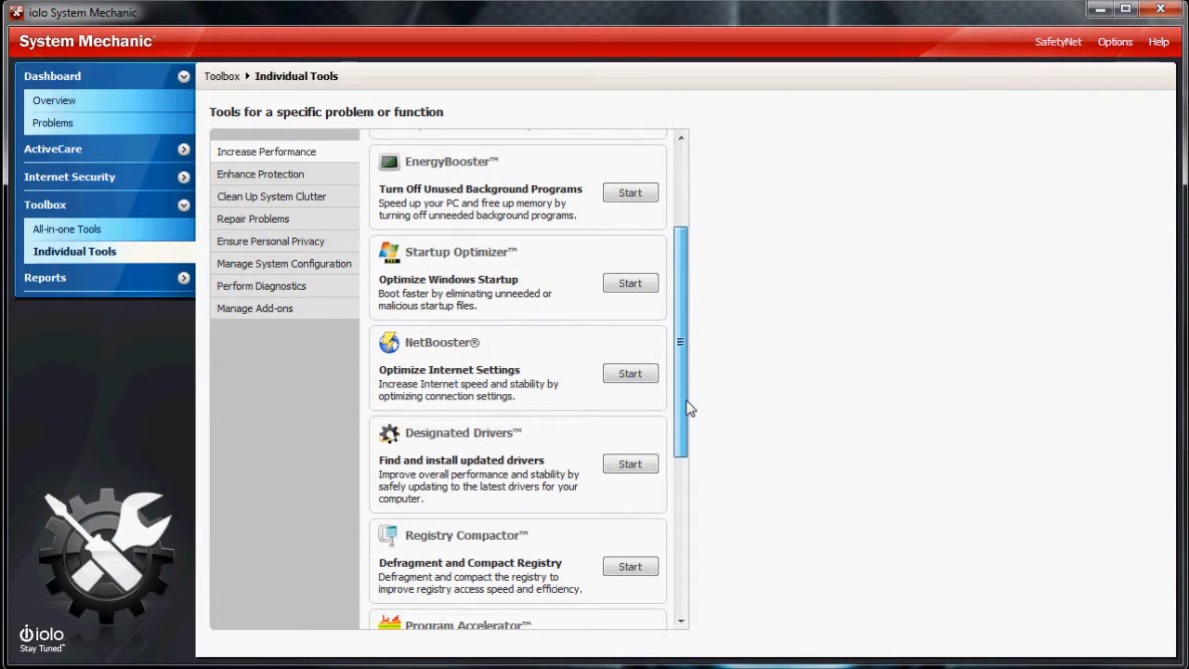
scroll("down", 3)
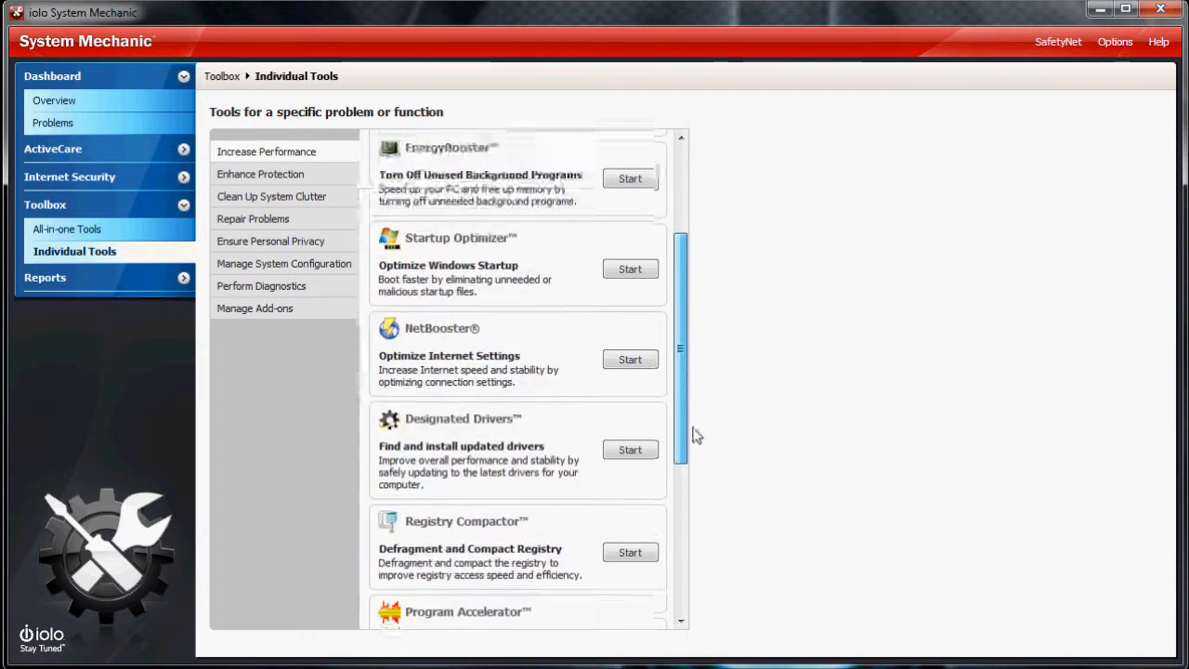
scroll("up", 3)
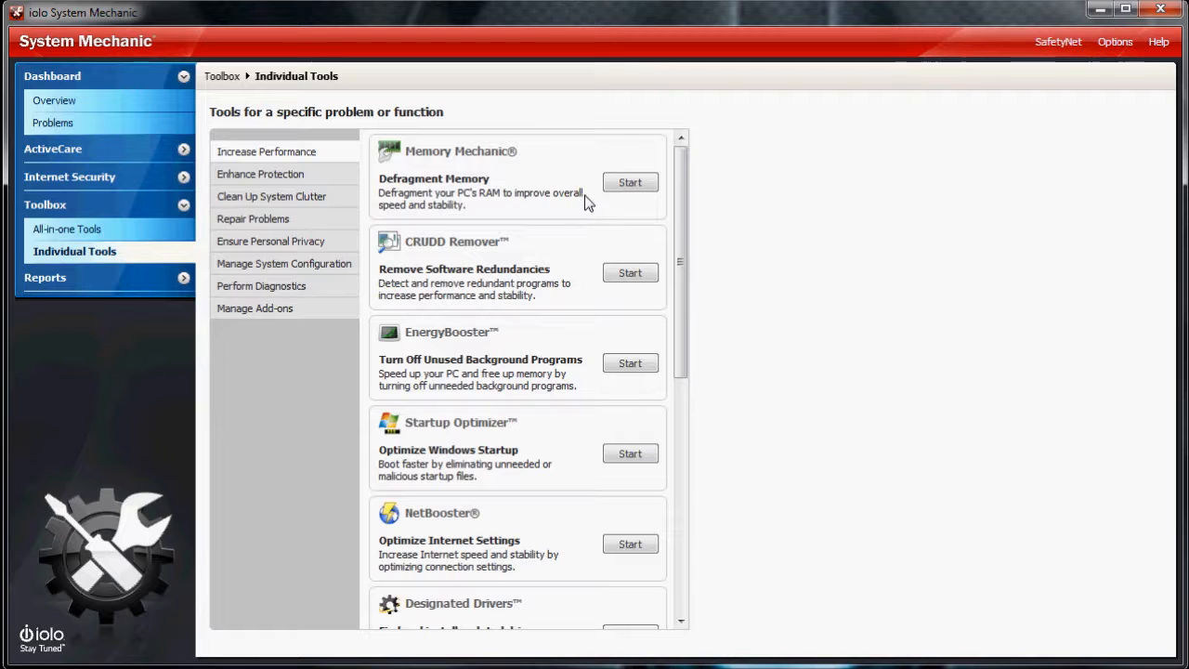
Browse the Enhance Protection, Clean Up System Clutter, Repair Problems and Manage System Configuration tool categories
left_click(260, 175)
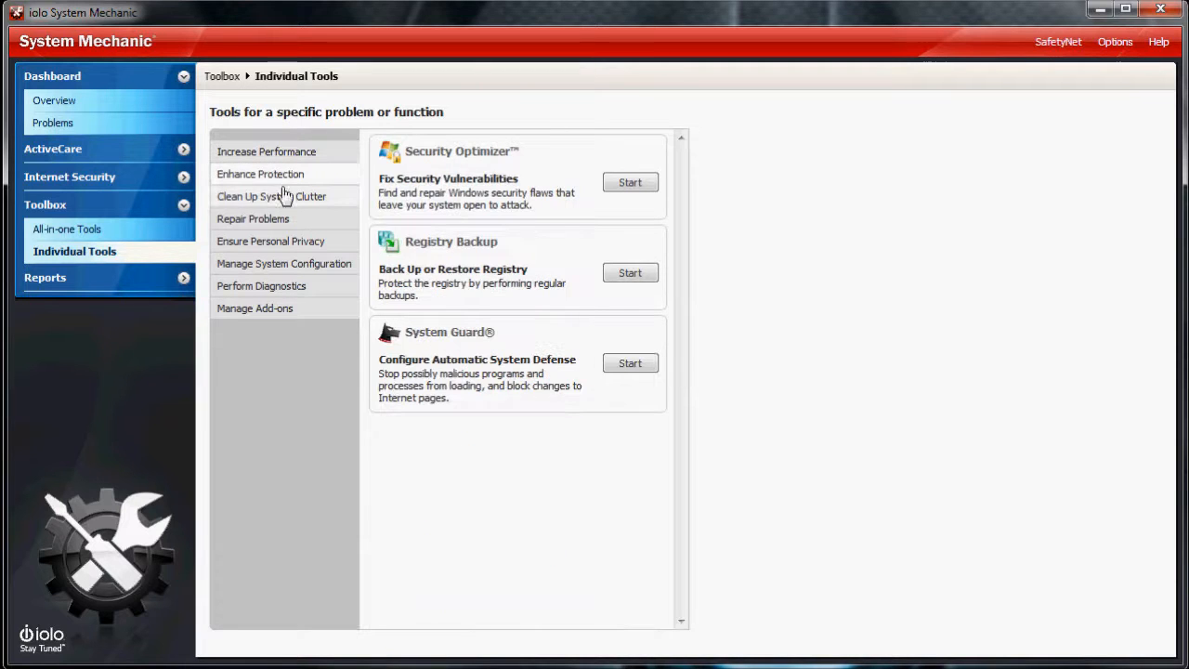
left_click(271, 197)
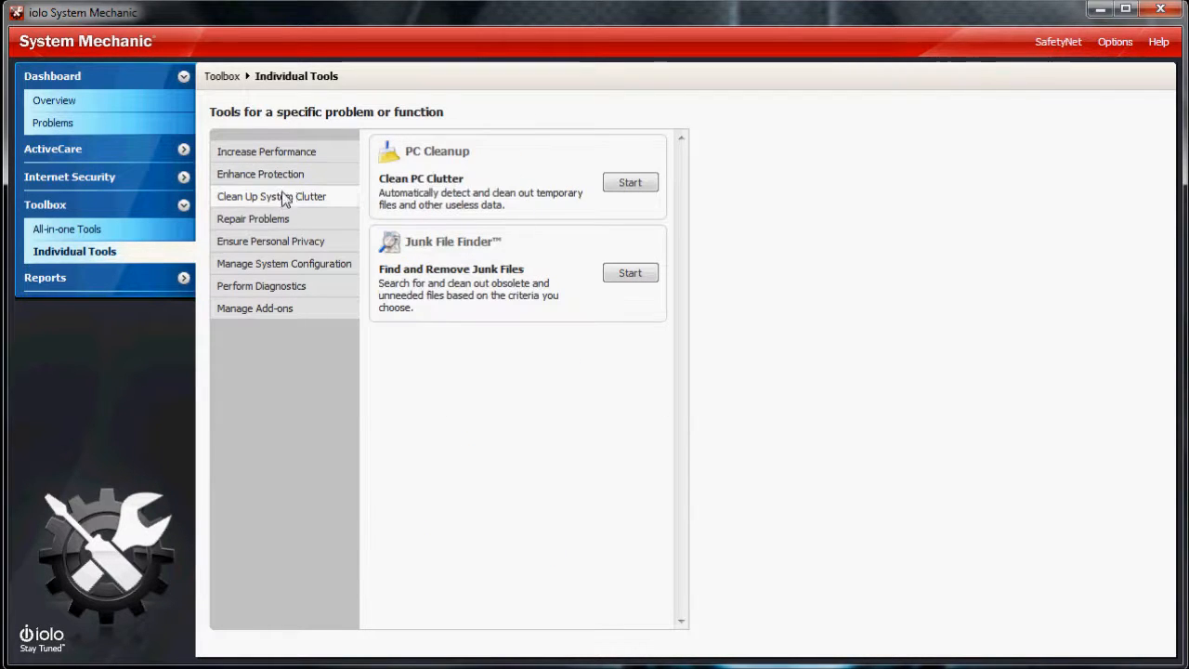
left_click(253, 220)
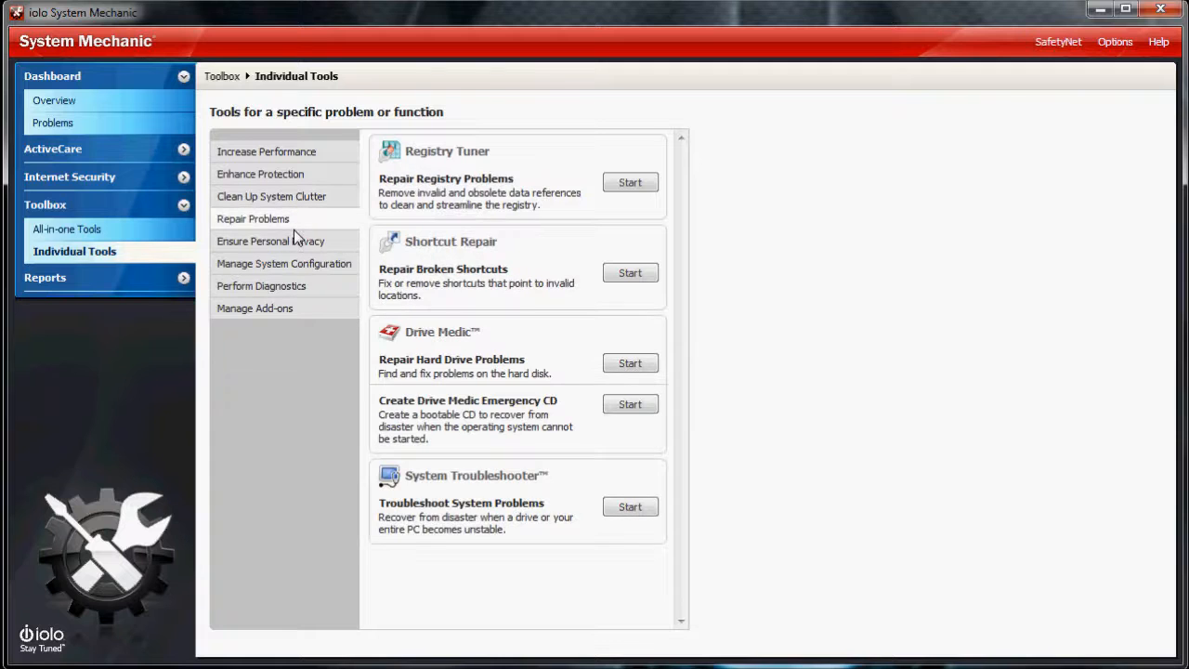
mouse_move(301, 246)
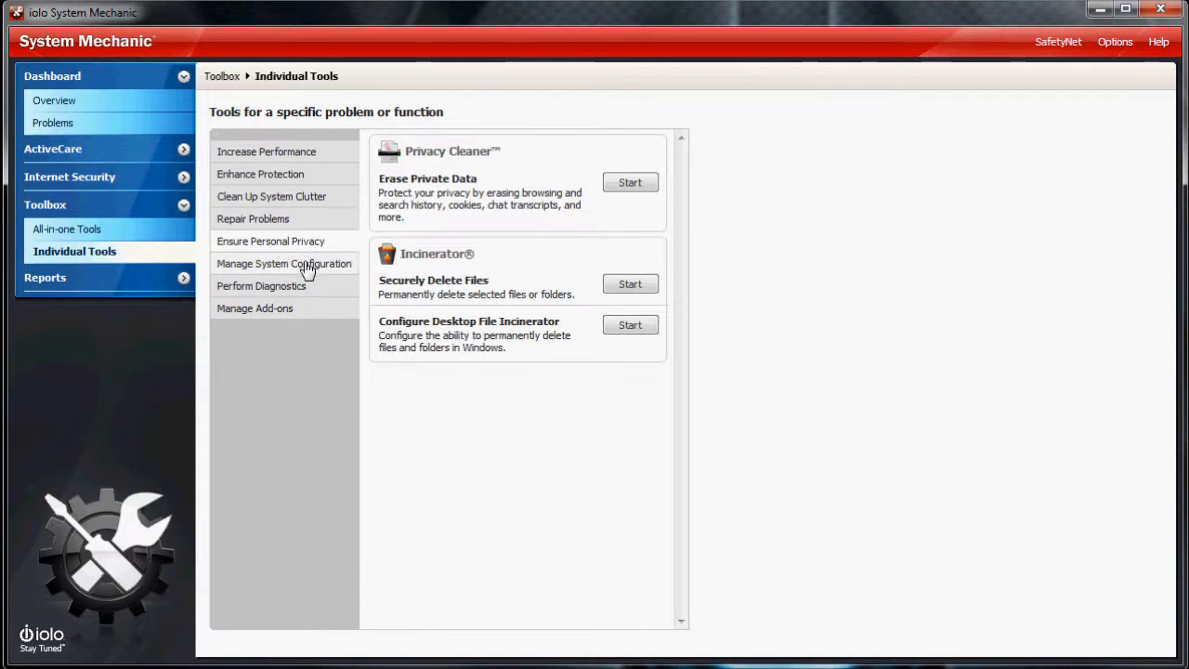
left_click(283, 264)
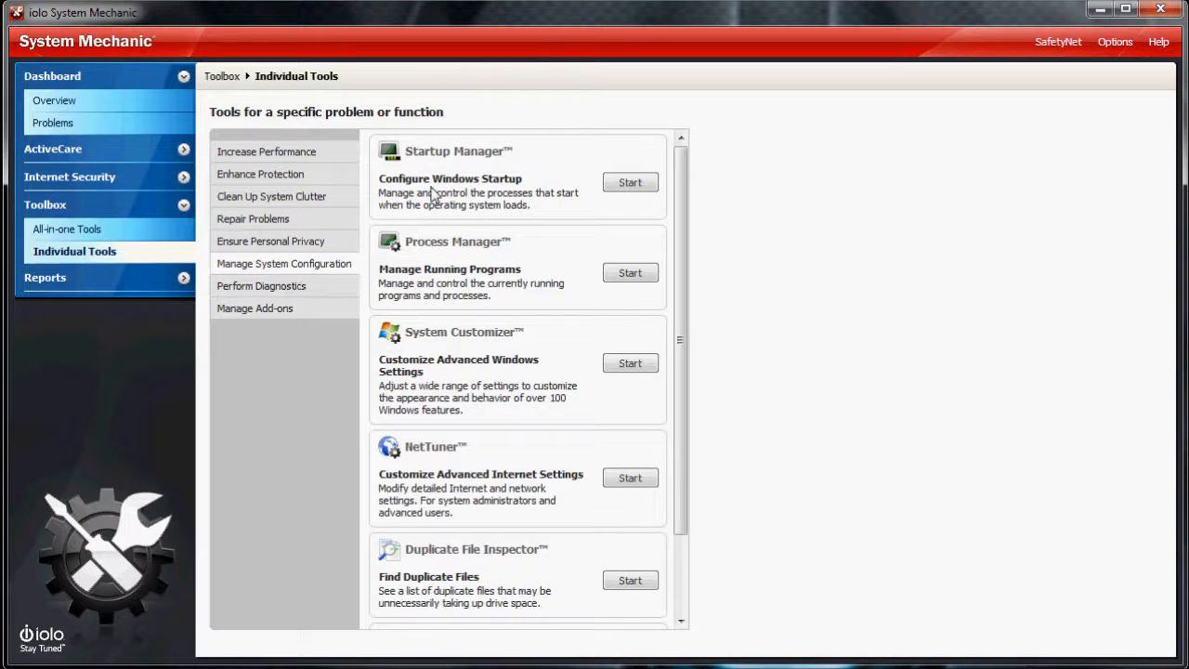
mouse_move(448, 204)
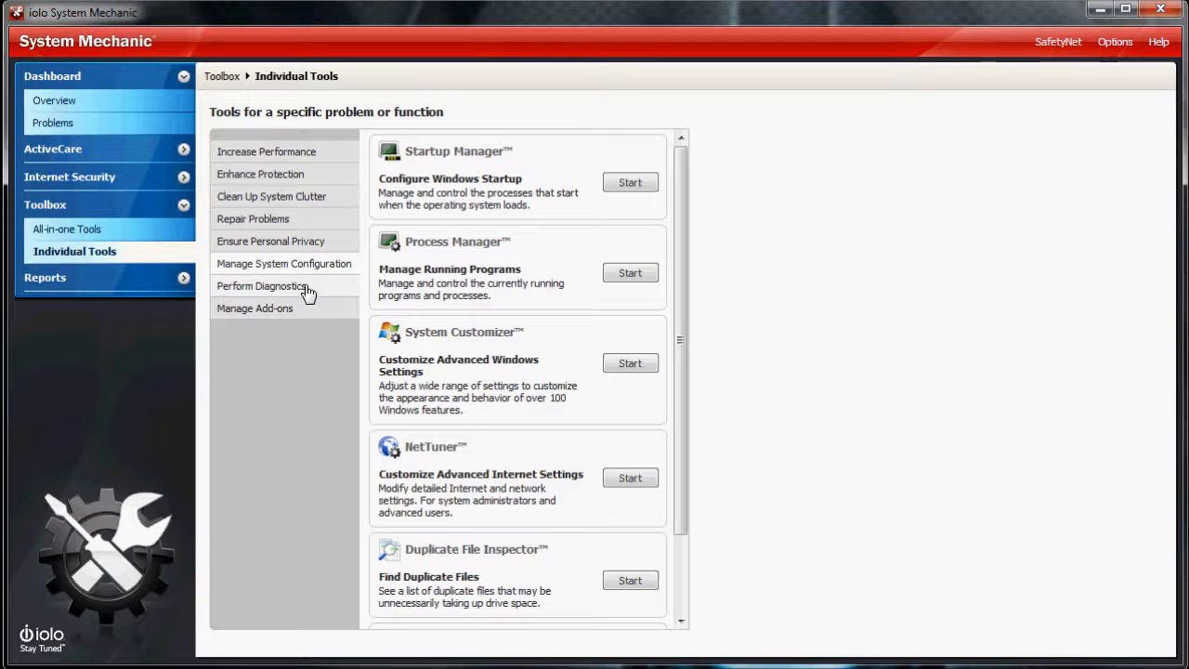
mouse_move(301, 312)
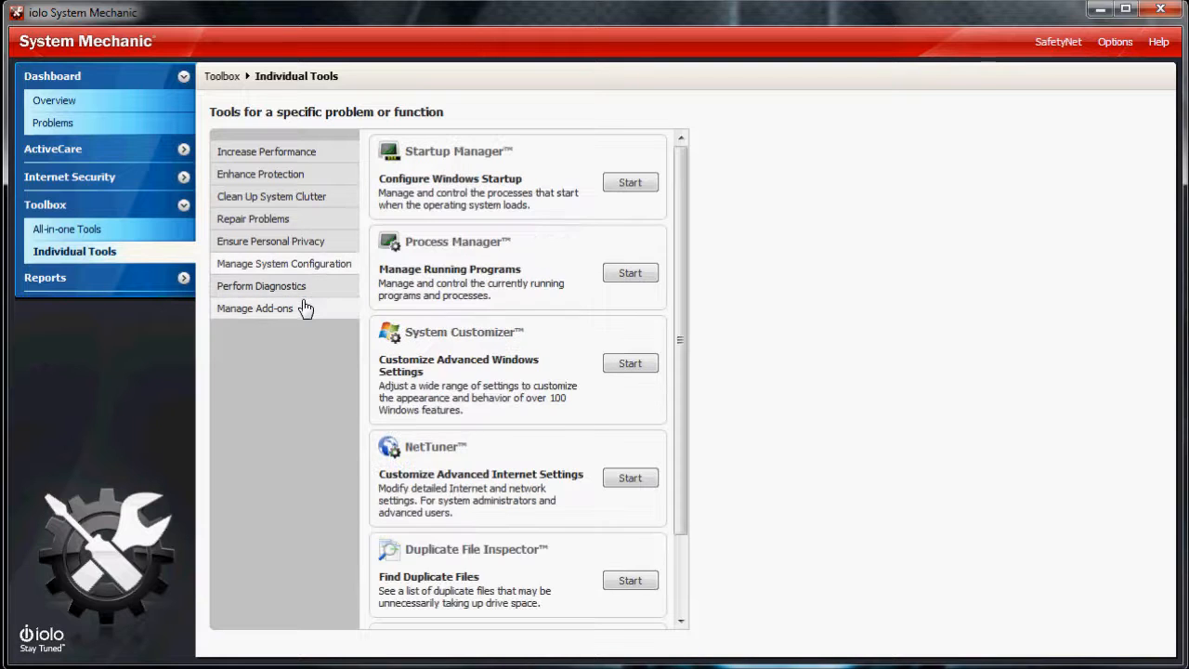
Return to All-in-one Tools, then view the Reports IntelliStatus page
left_click(67, 228)
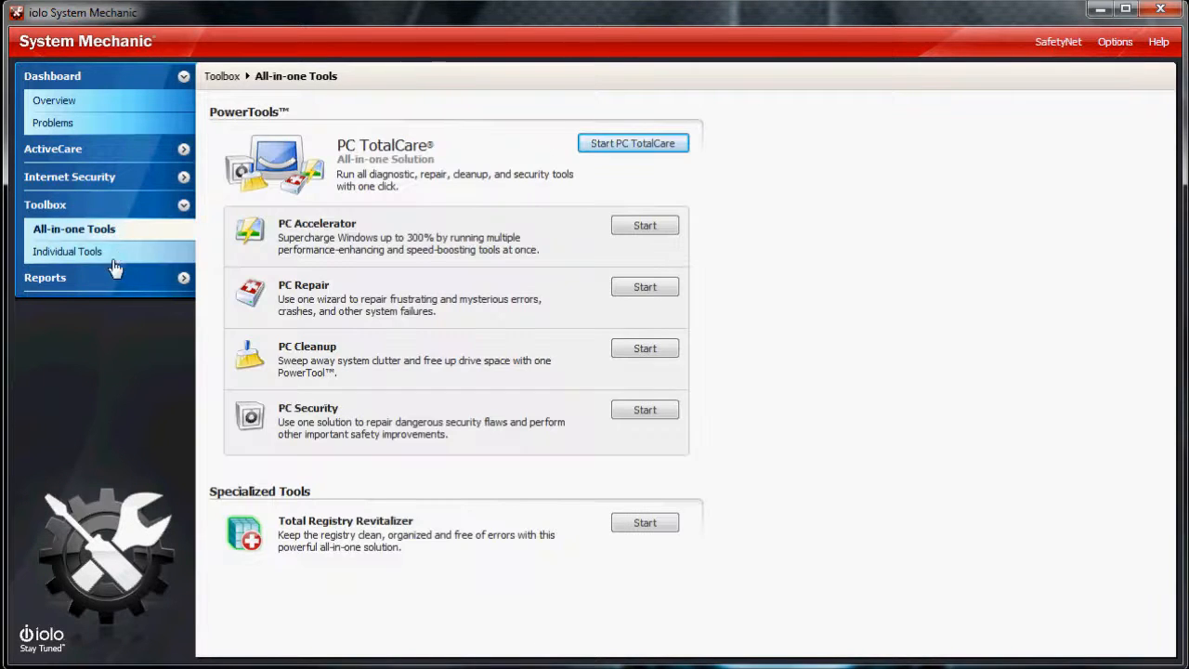
mouse_move(147, 215)
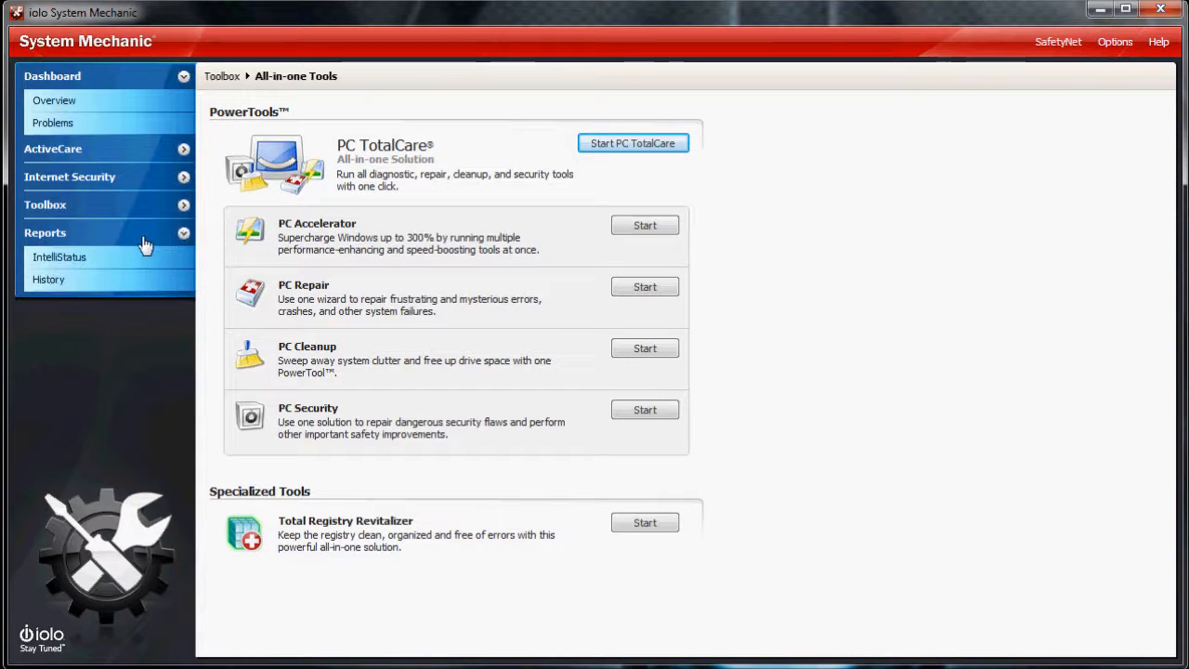
left_click(60, 257)
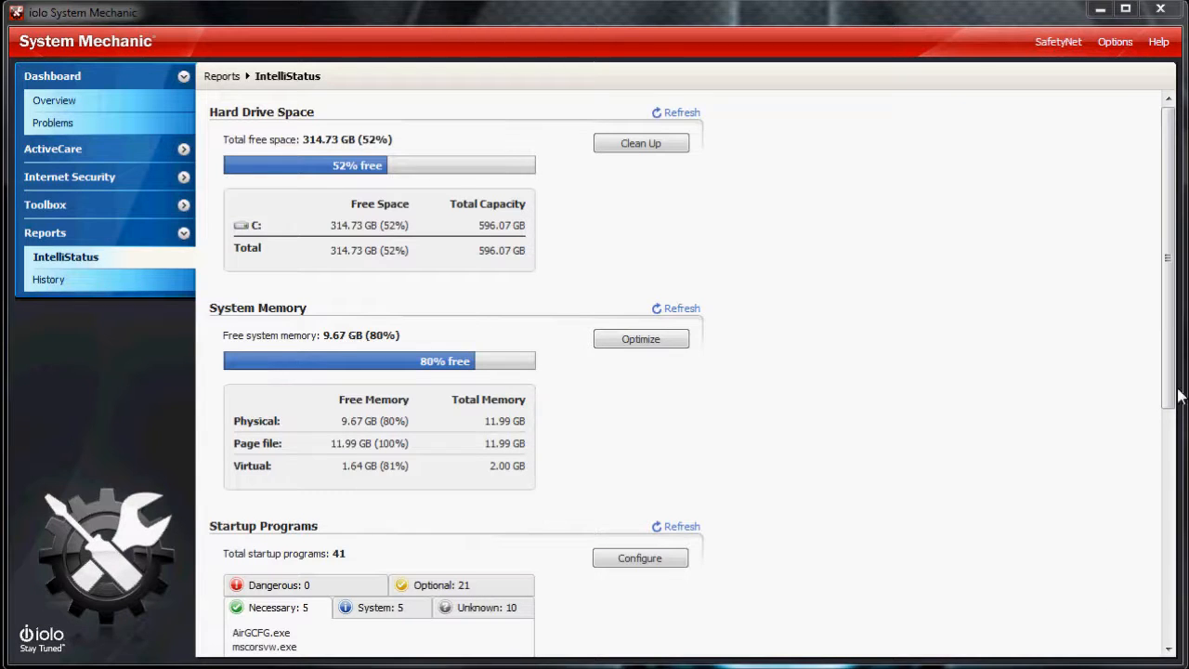
scroll("down", 3)
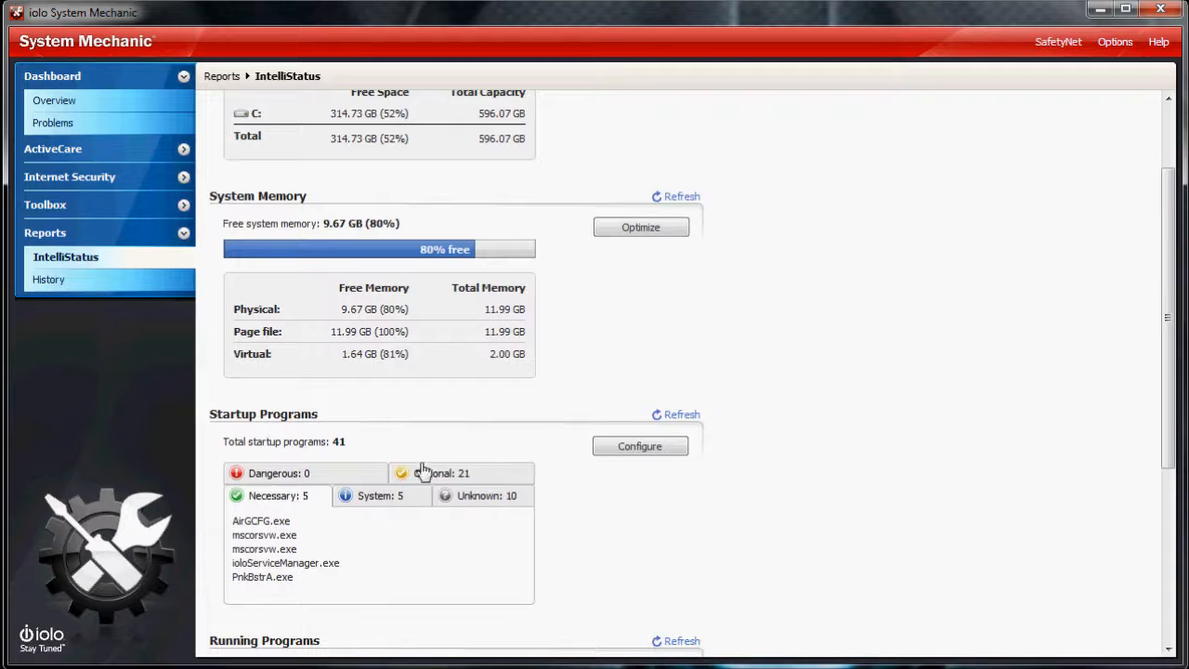
mouse_move(334, 505)
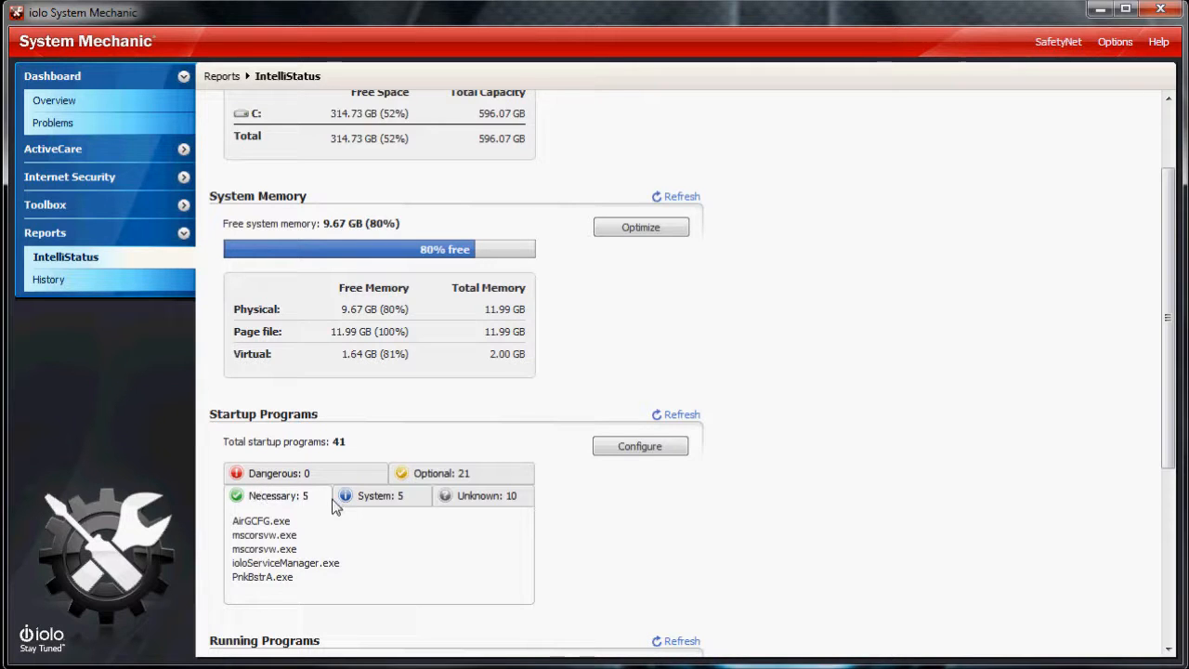
left_click(379, 496)
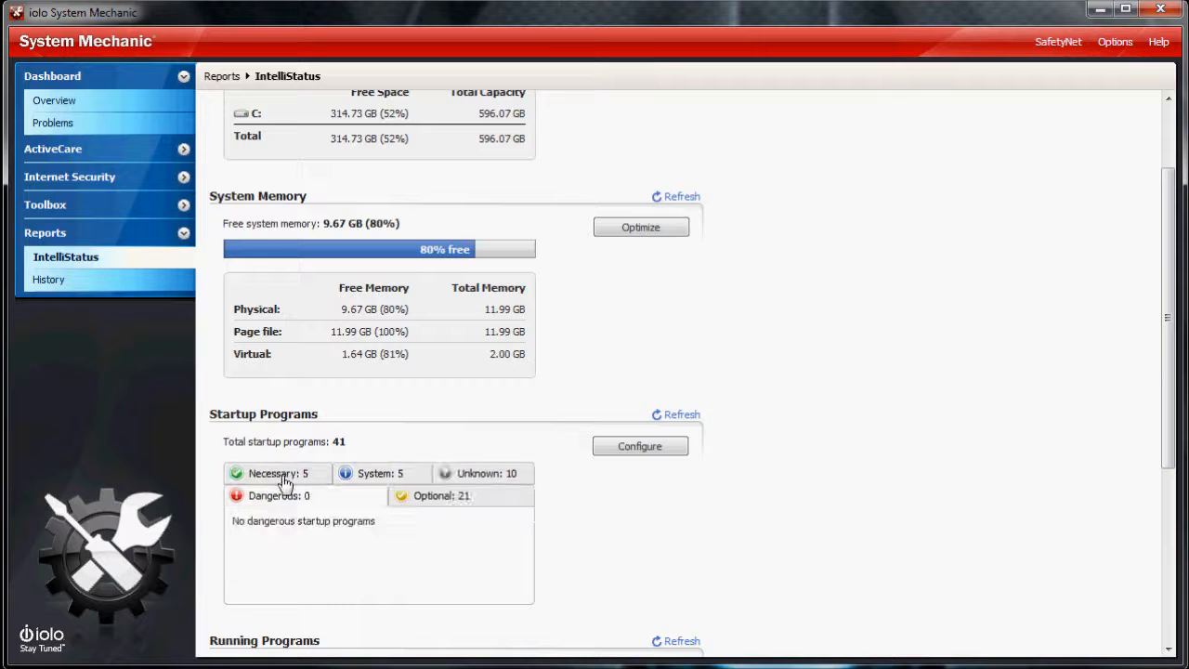
mouse_move(308, 486)
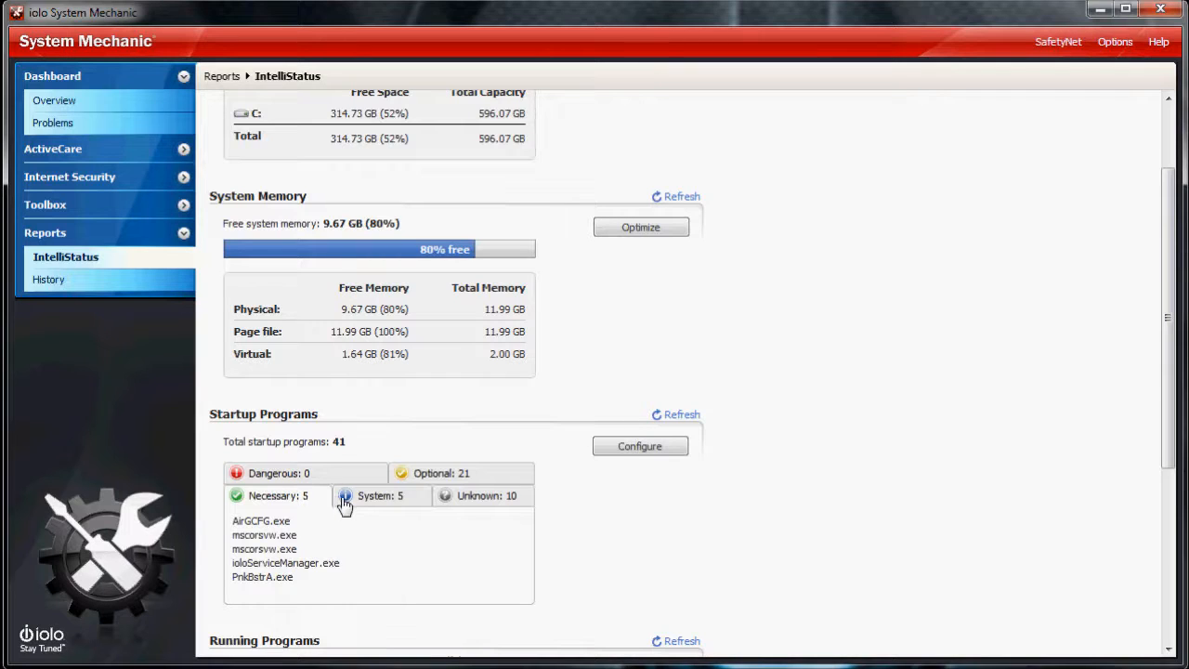
mouse_move(331, 500)
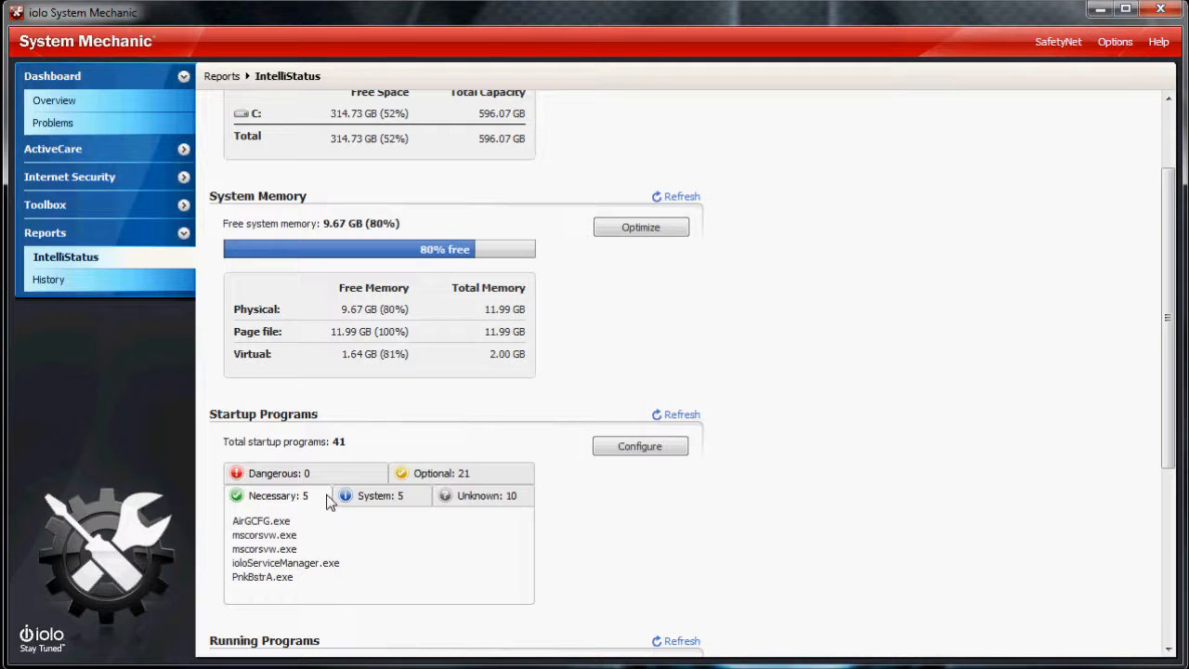
mouse_move(1088, 505)
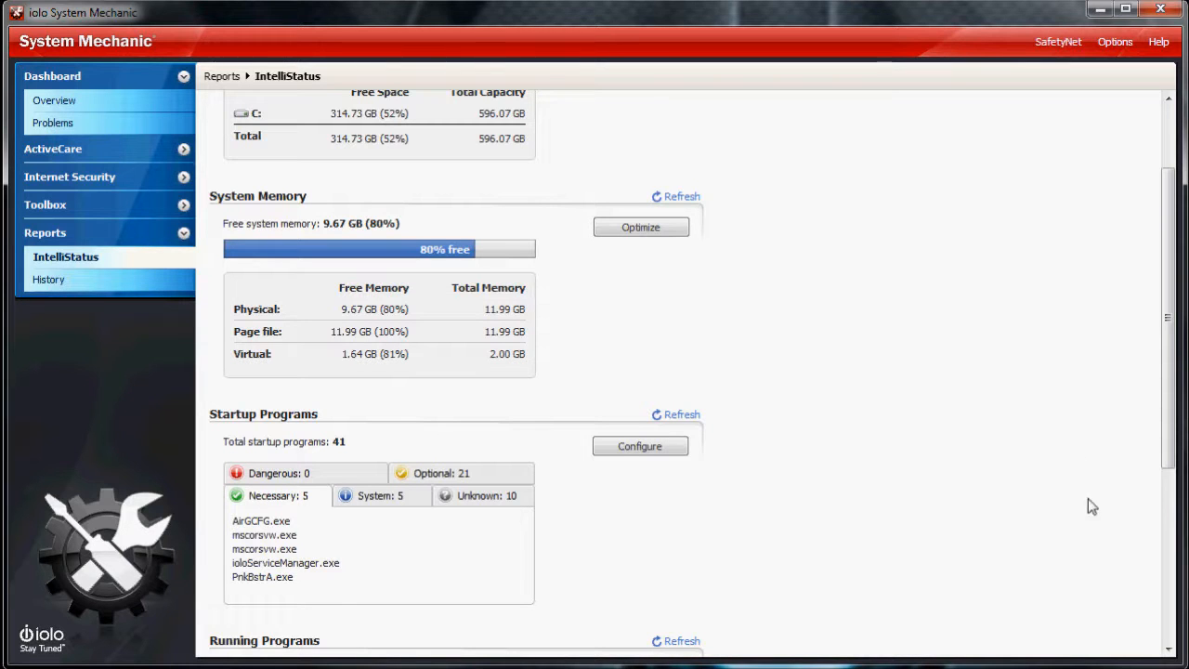
scroll("down", 3)
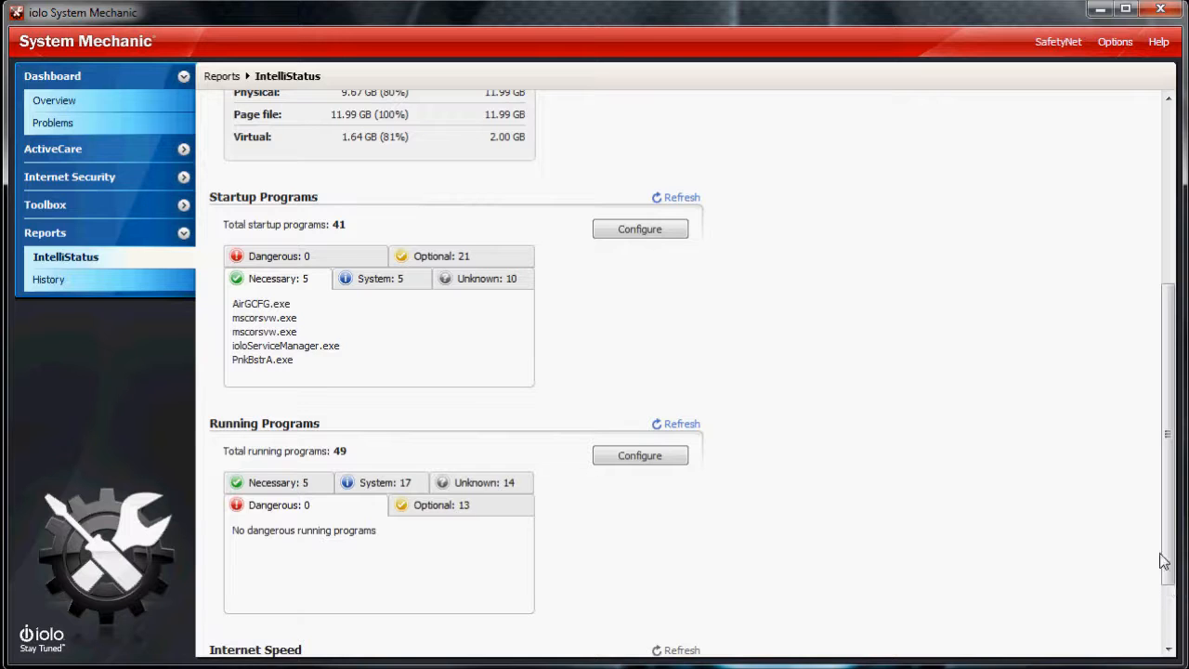
scroll("down", 3)
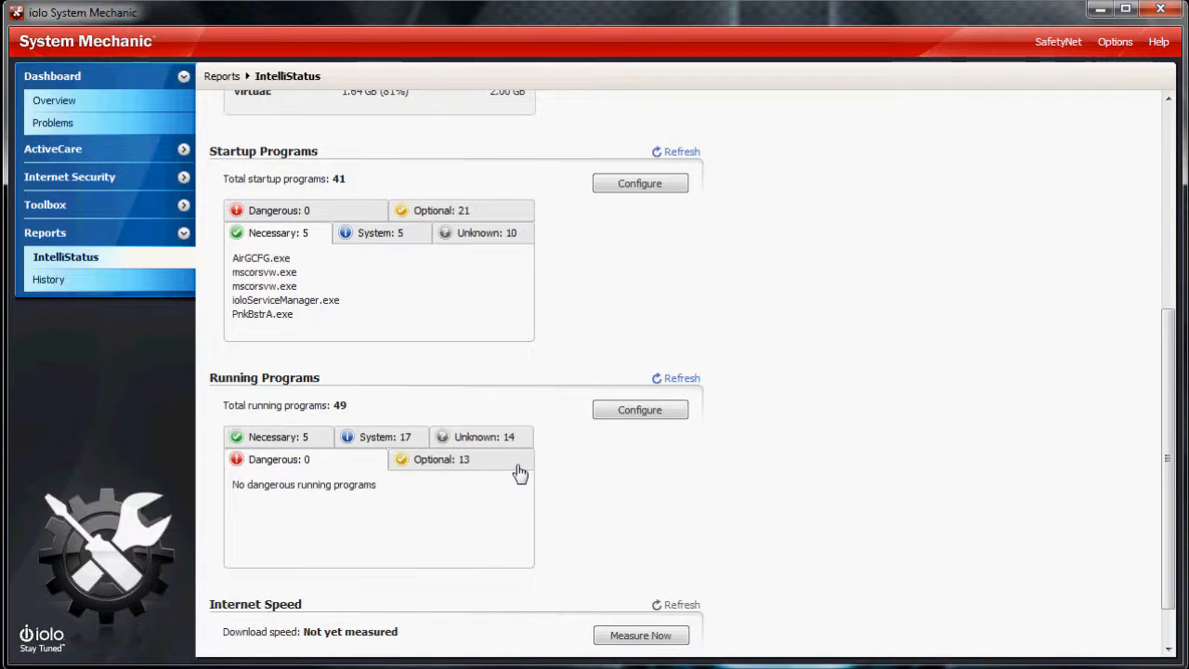
mouse_move(580, 489)
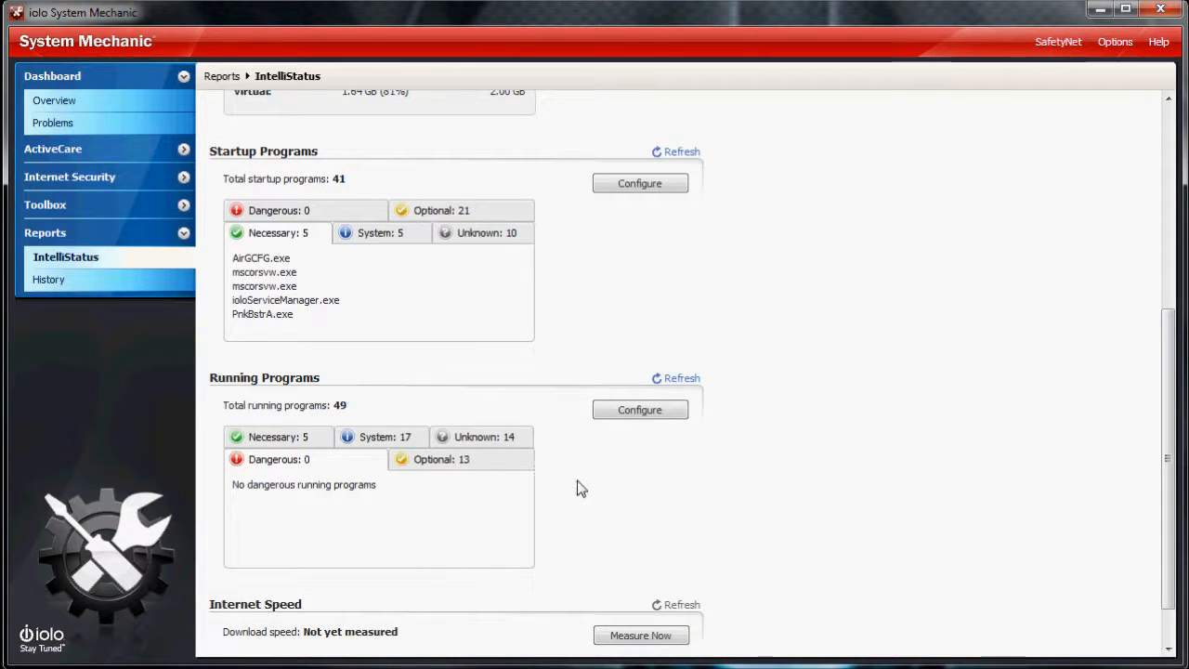
mouse_move(613, 490)
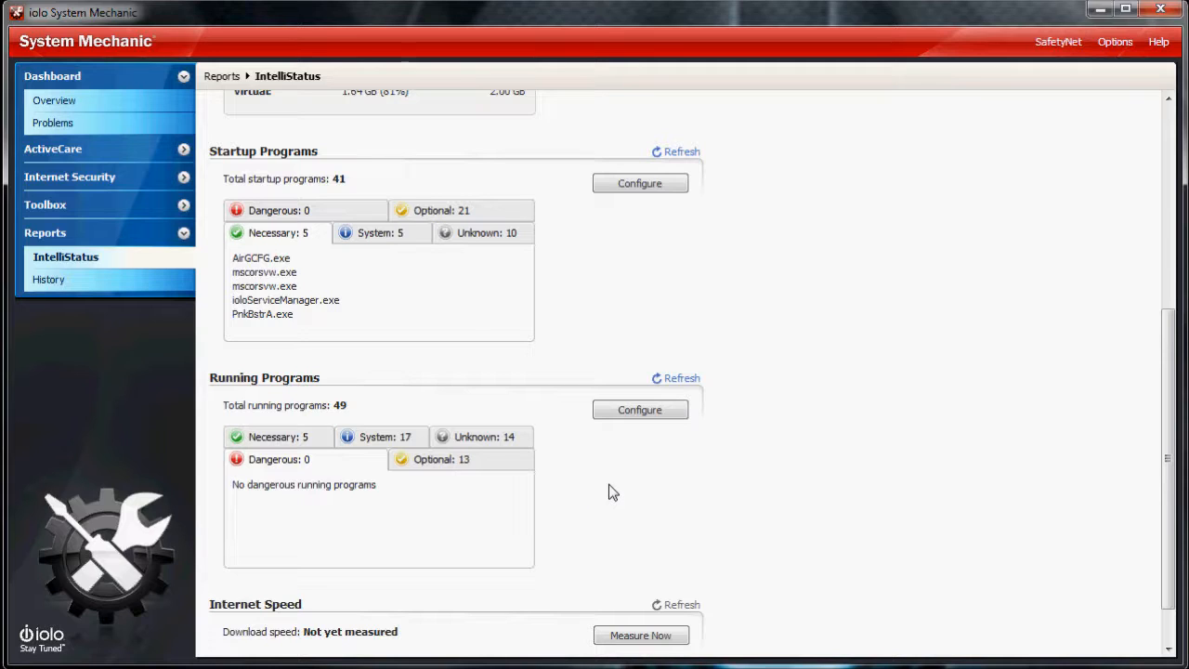
mouse_move(610, 568)
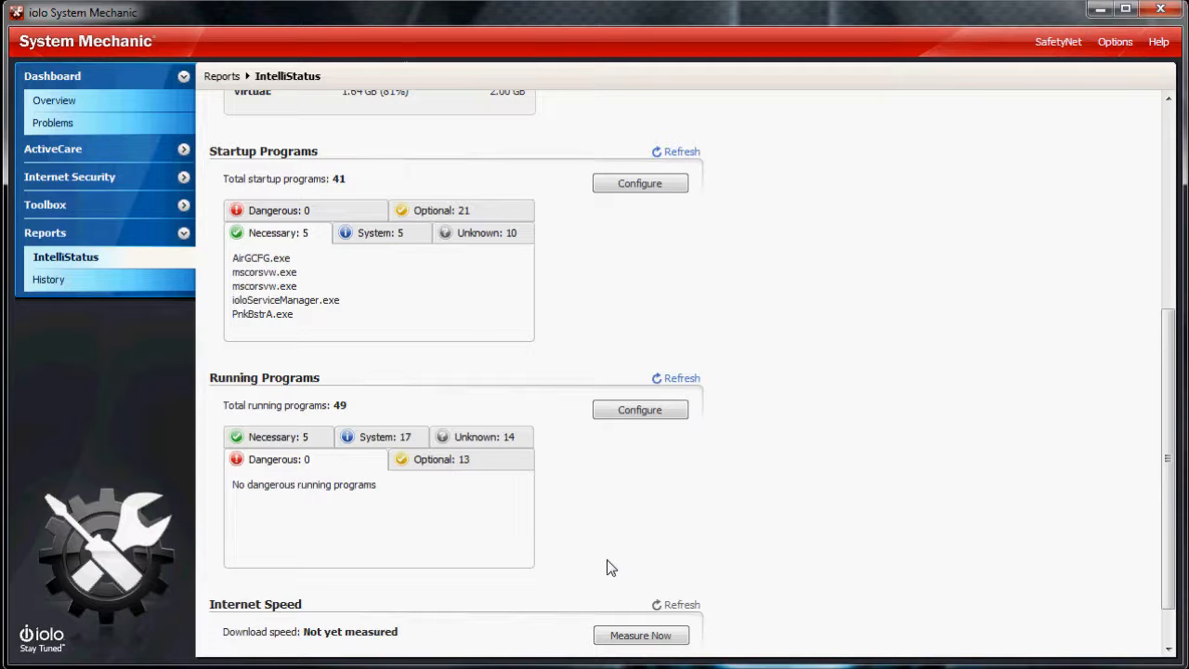
scroll("down", 3)
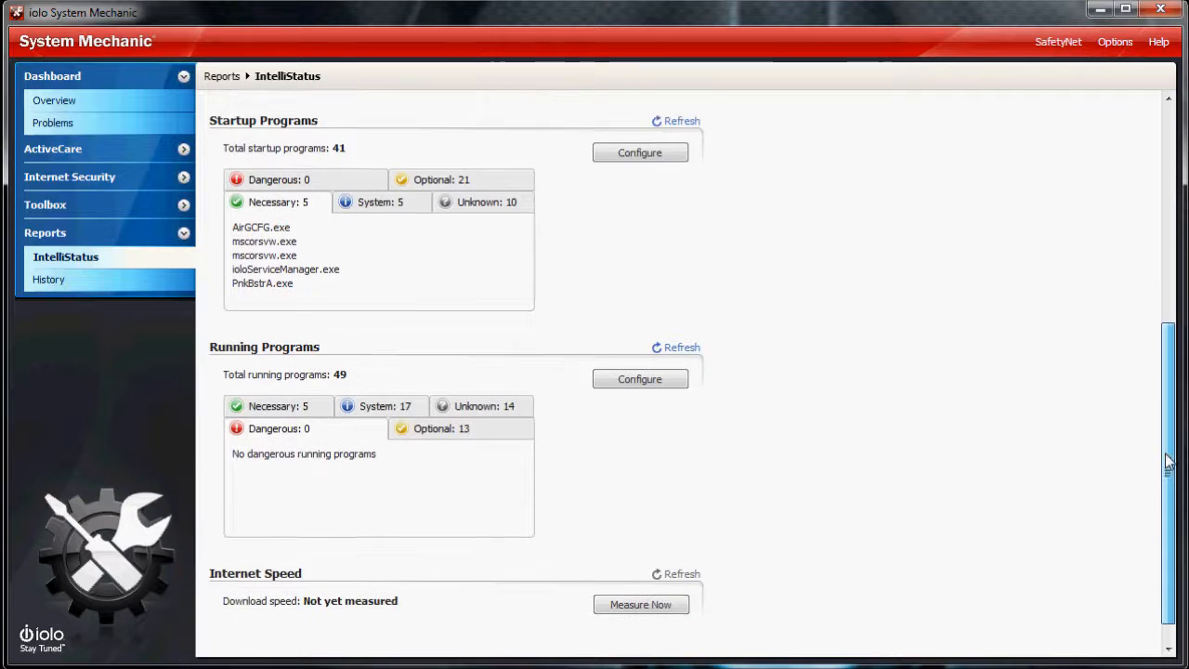
scroll("up", 3)
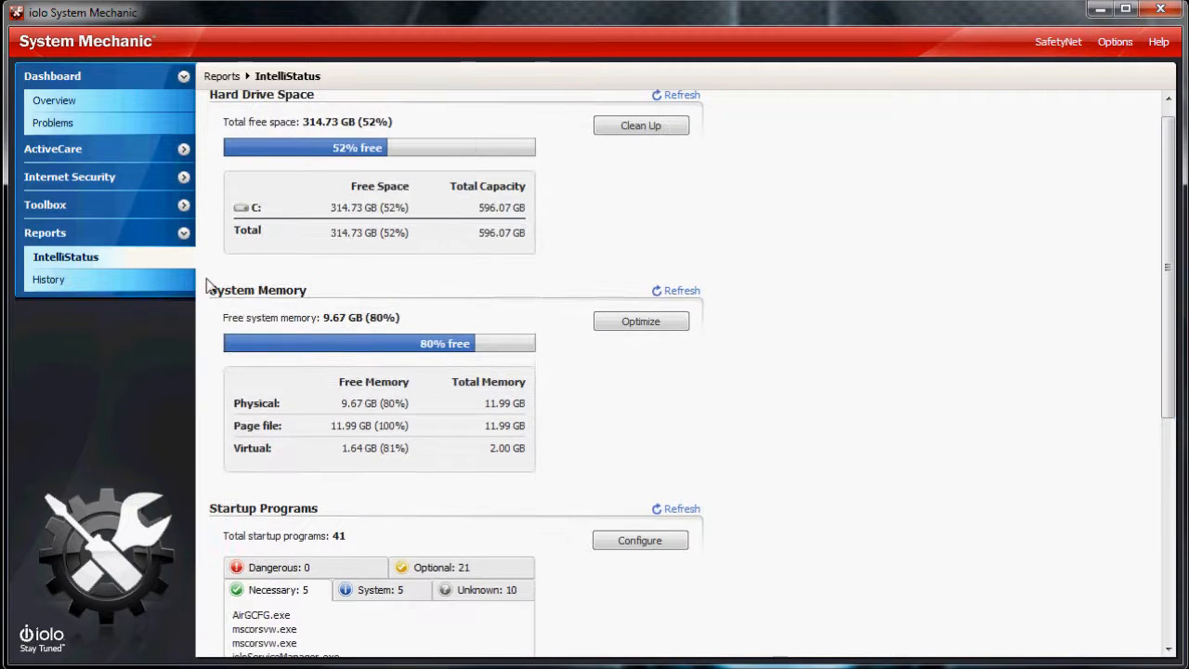
Expand Toolbox to the All-in-one Tools page, then return to the Dashboard Overview showing status Fair
left_click(45, 205)
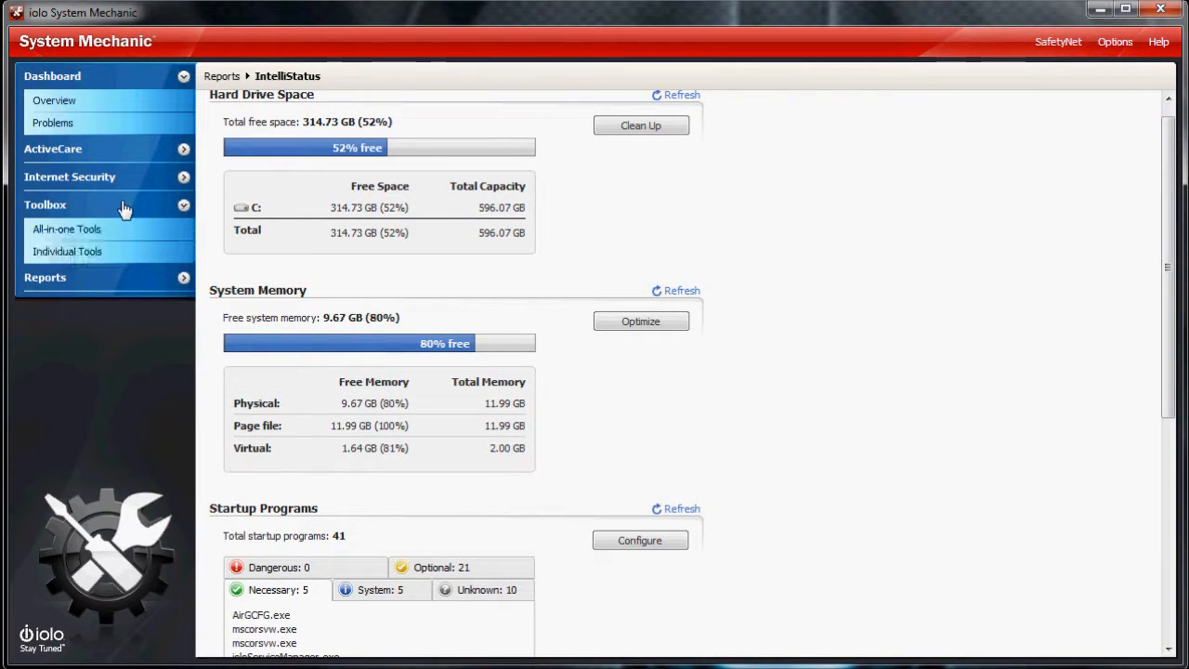
left_click(70, 177)
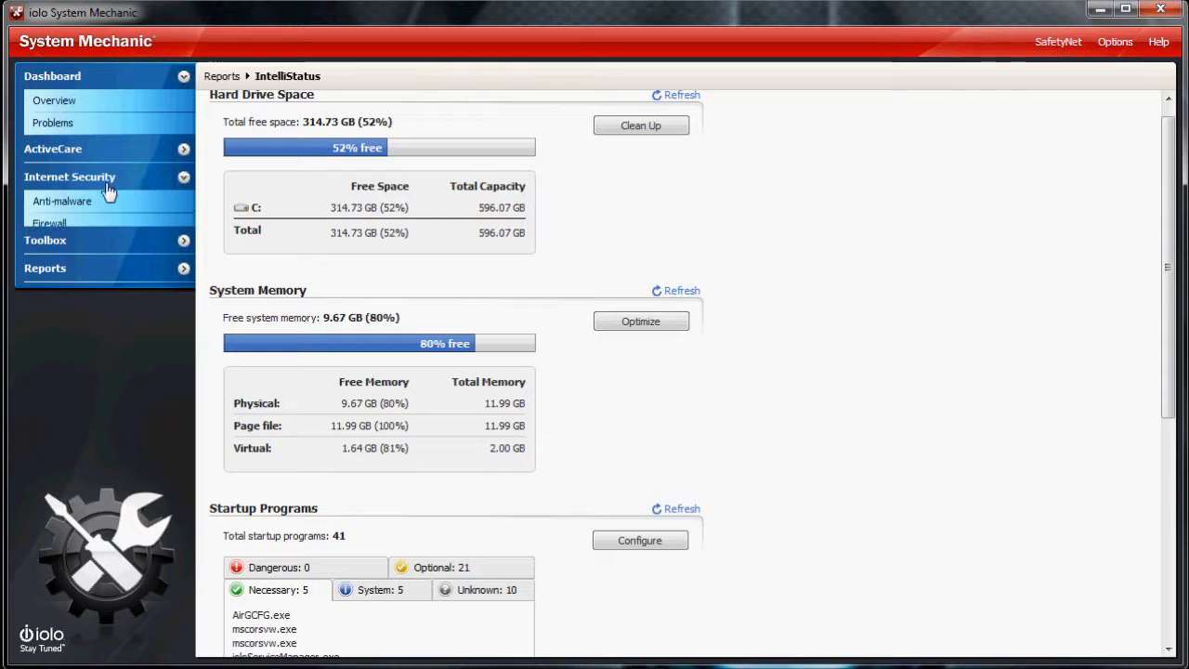
left_click(44, 240)
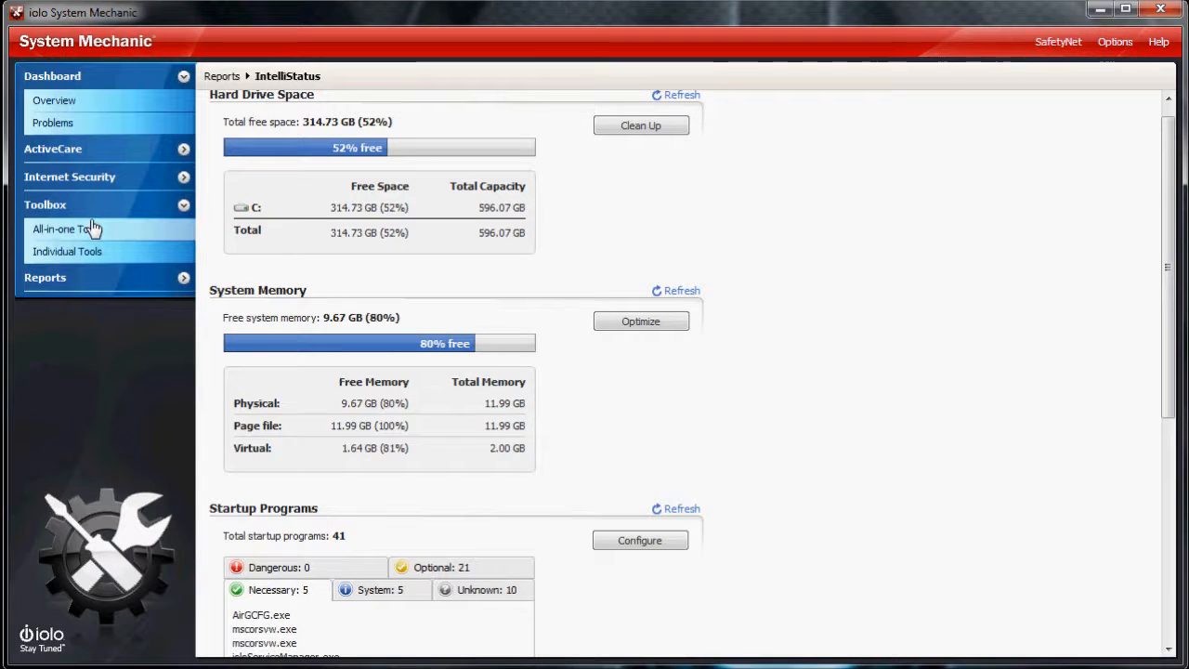
left_click(74, 229)
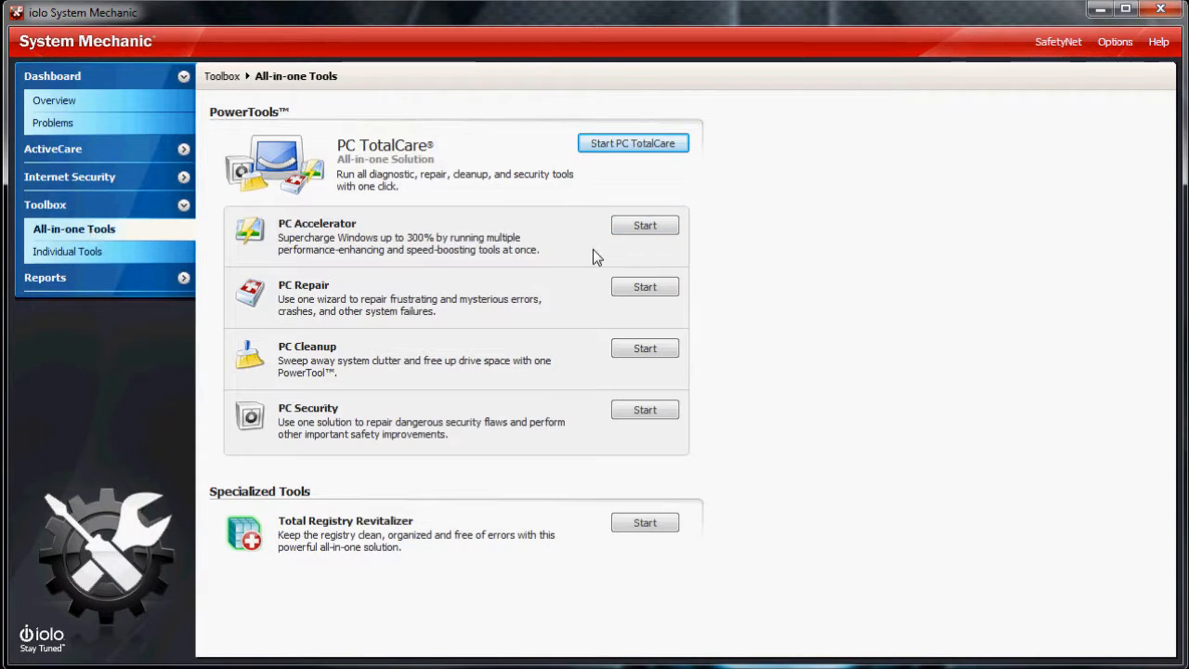
mouse_move(591, 258)
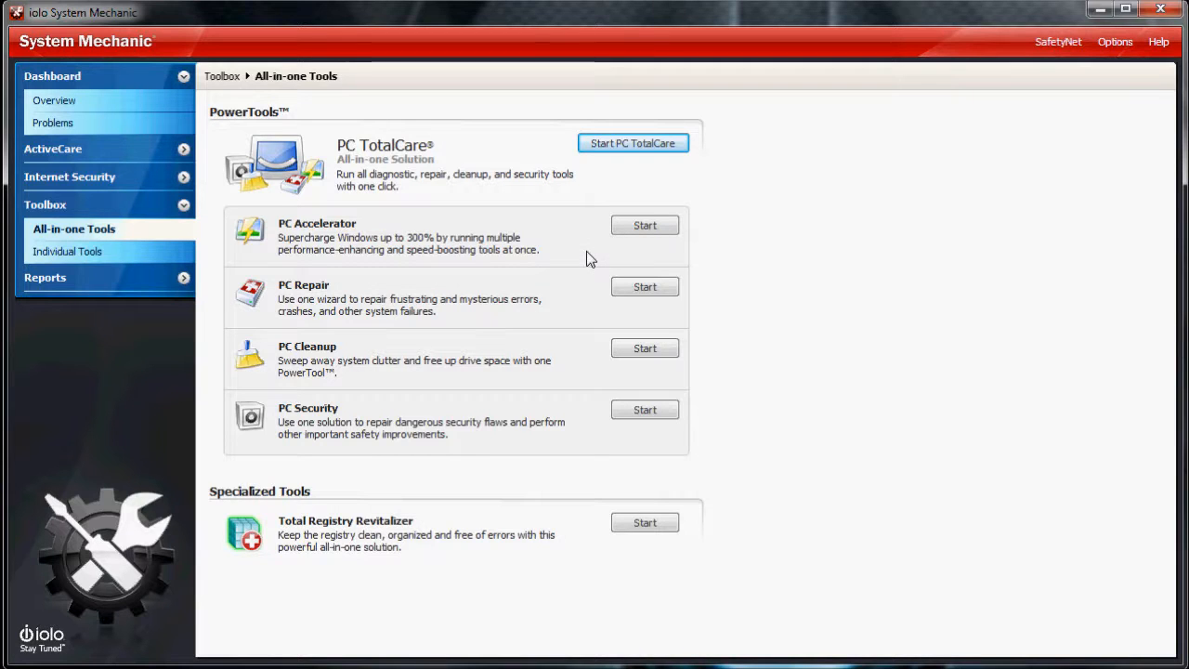
mouse_move(230, 210)
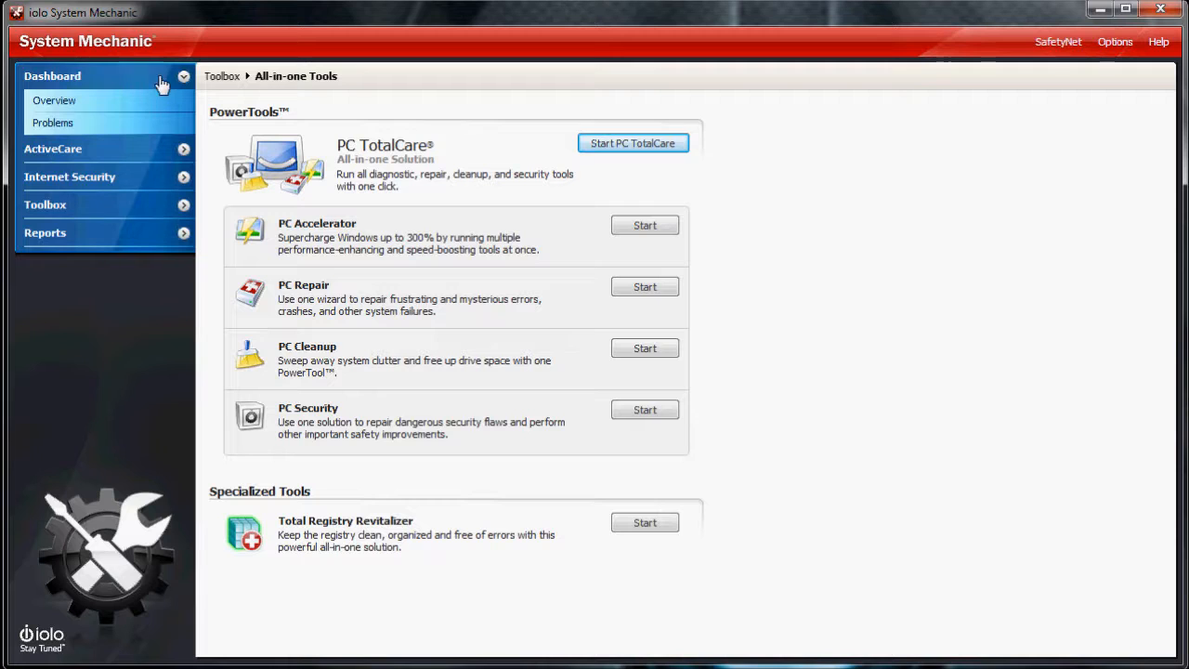
left_click(55, 100)
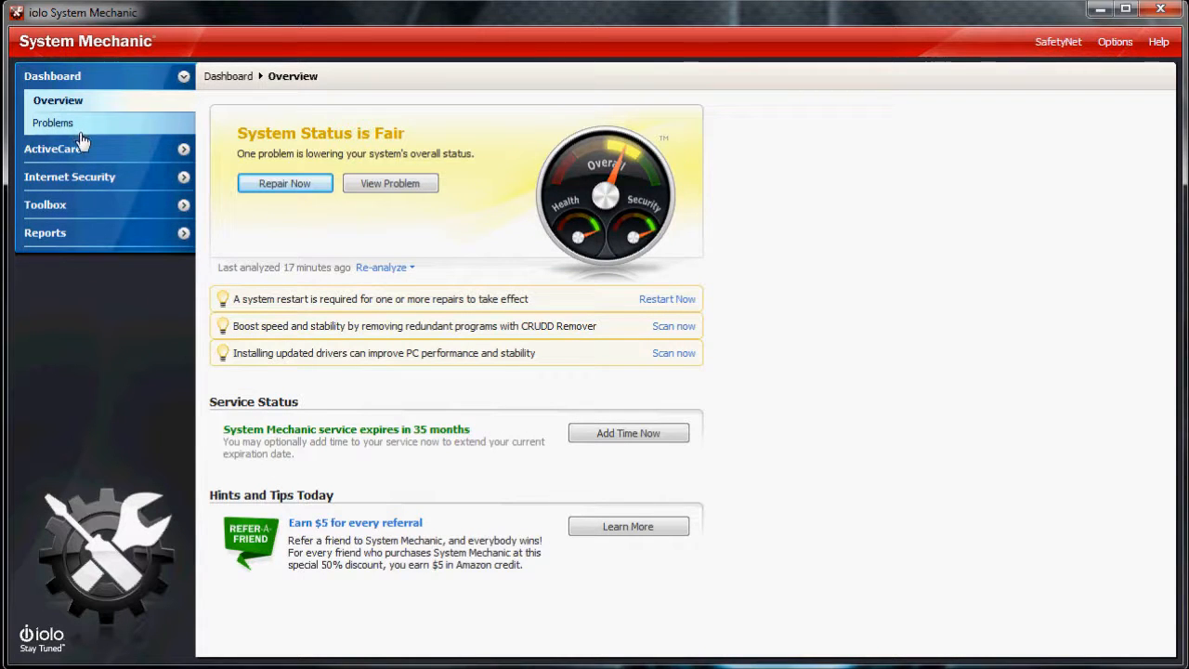
Refresh the Dashboard Overview to System Status Good with no problems found
left_click(284, 184)
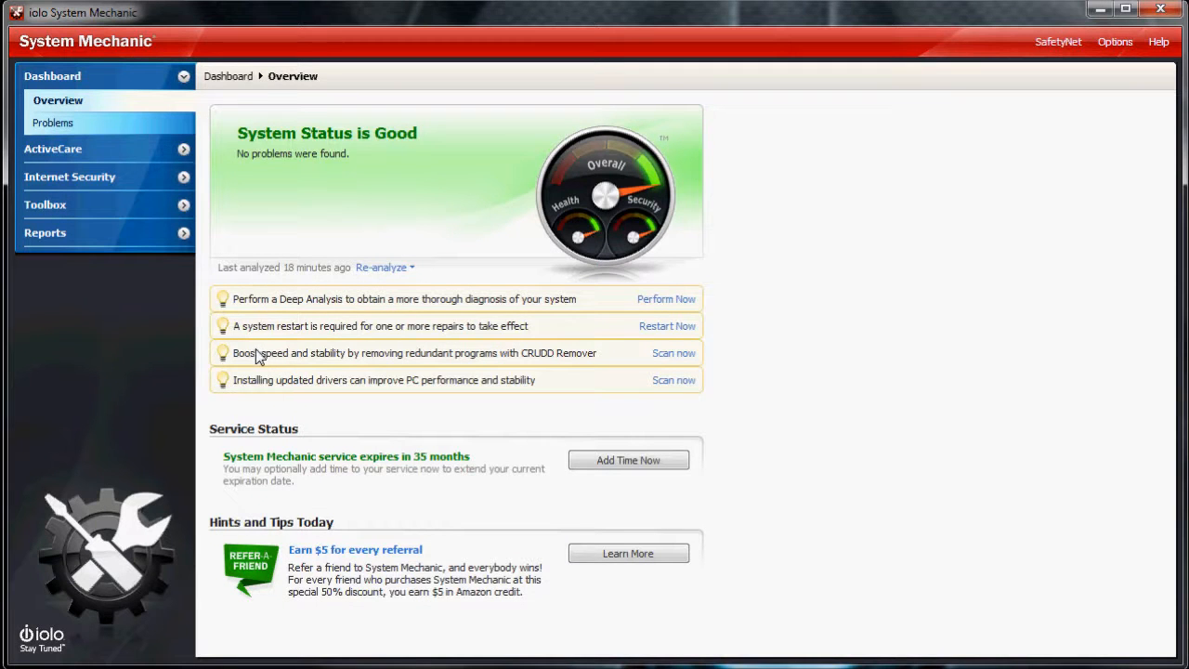
mouse_move(226, 358)
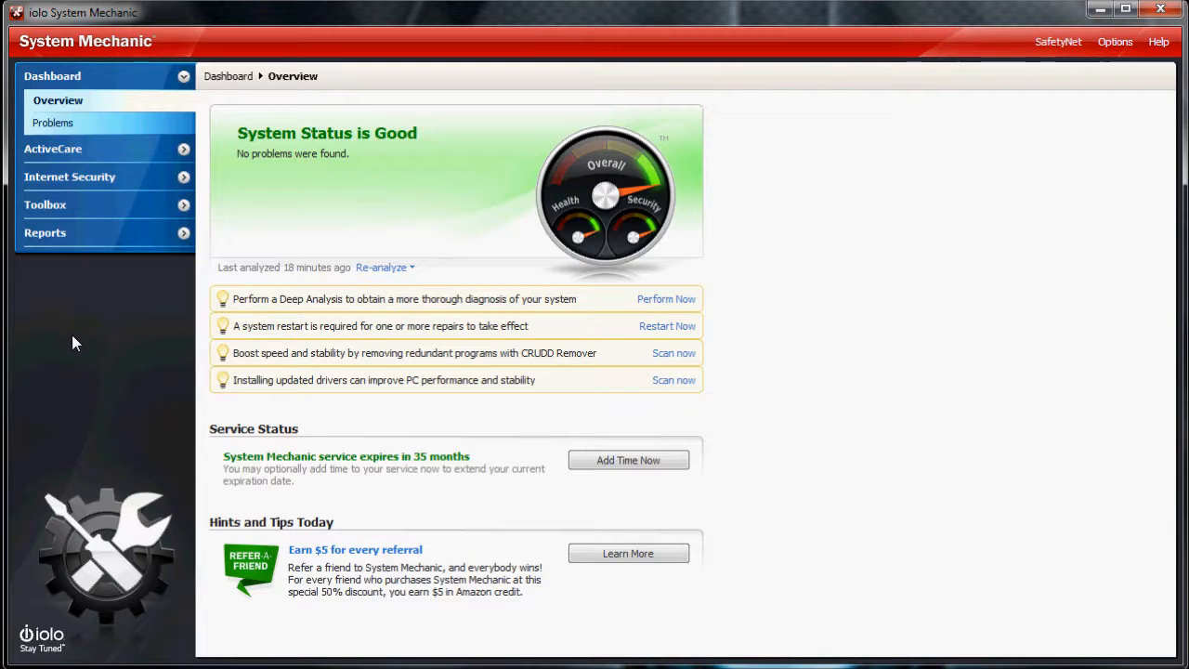
mouse_move(76, 338)
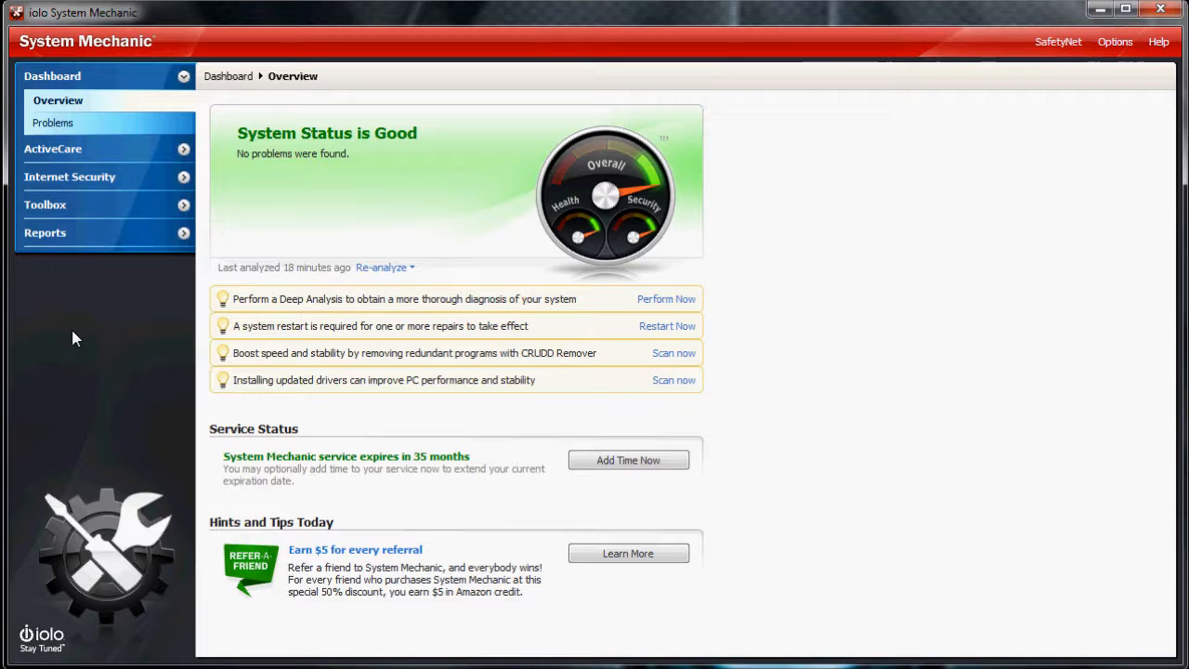
mouse_move(689, 517)
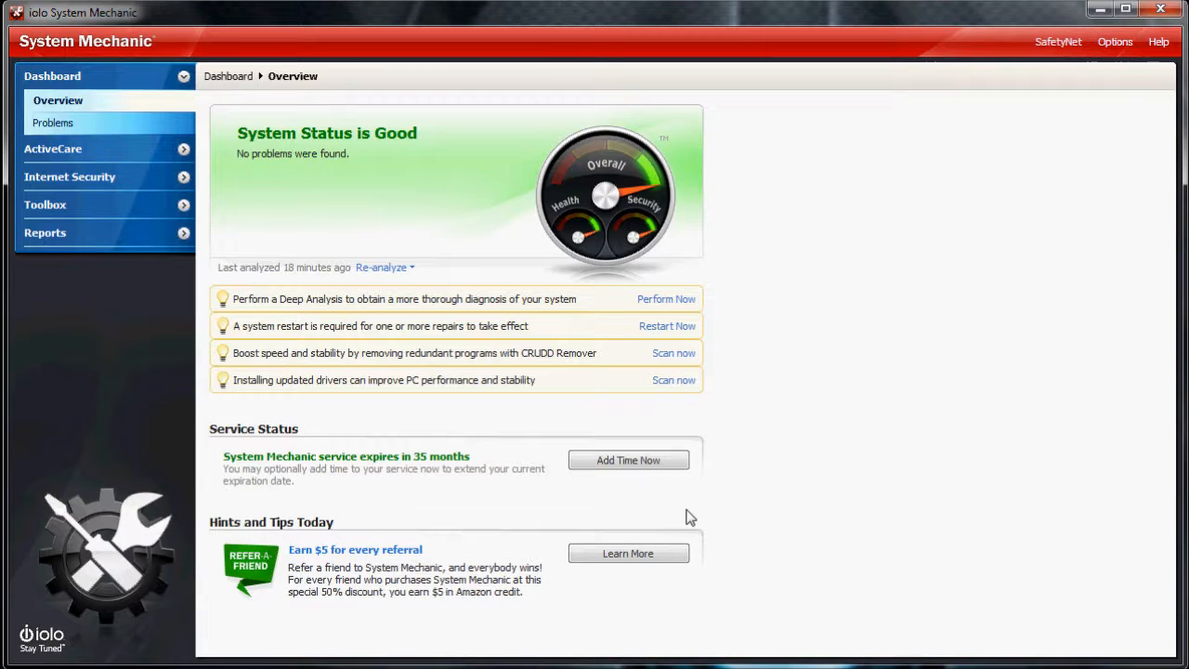
mouse_move(815, 513)
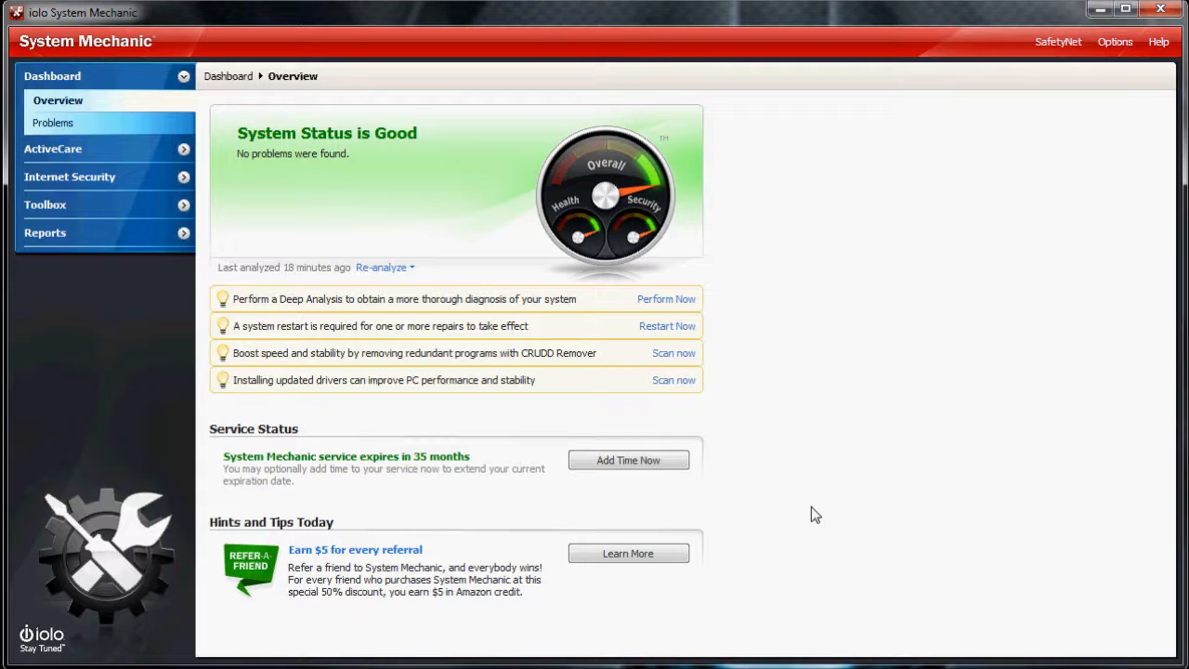
mouse_move(457, 372)
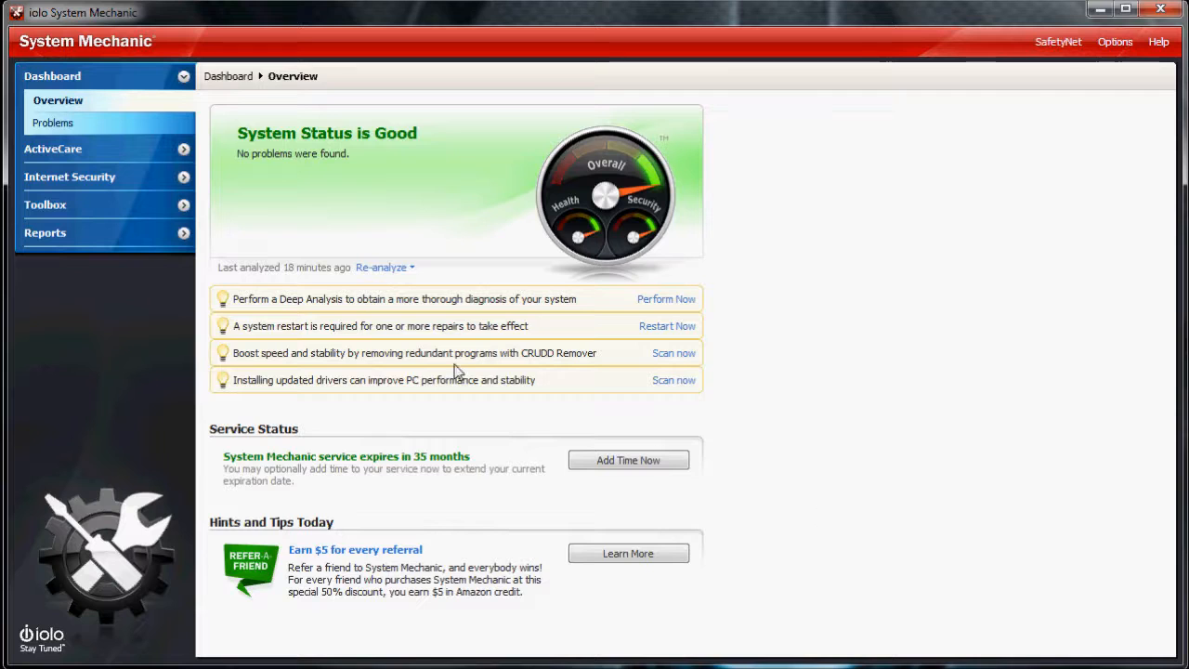
left_click(44, 205)
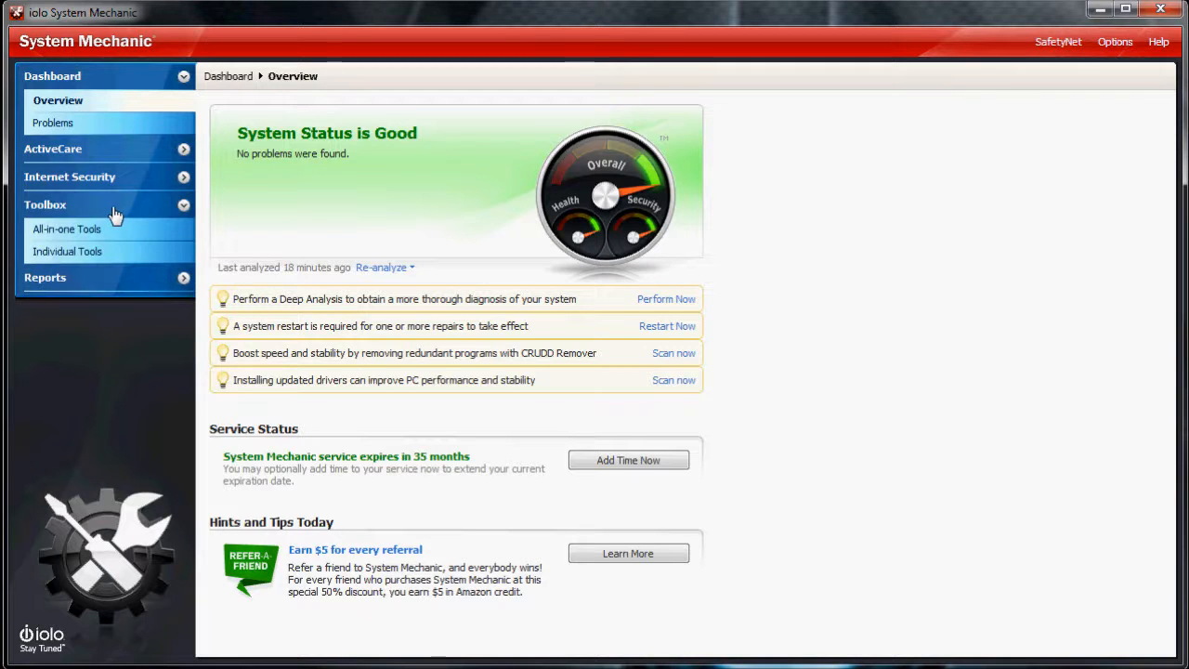
left_click(67, 251)
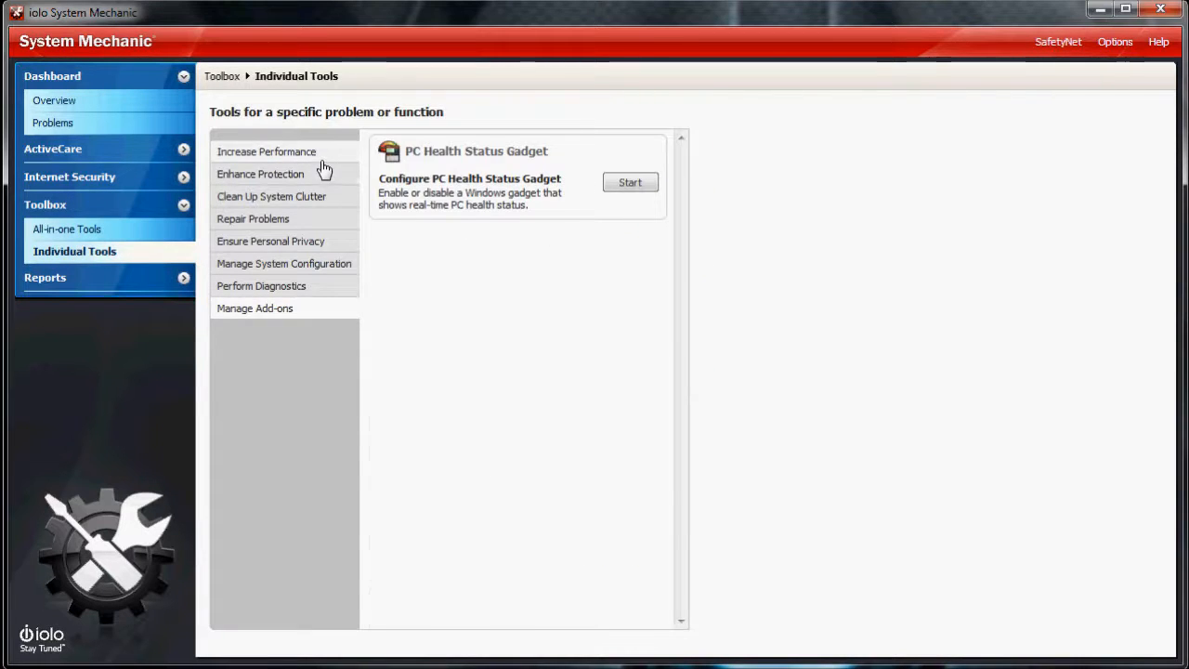
scroll("down", 3)
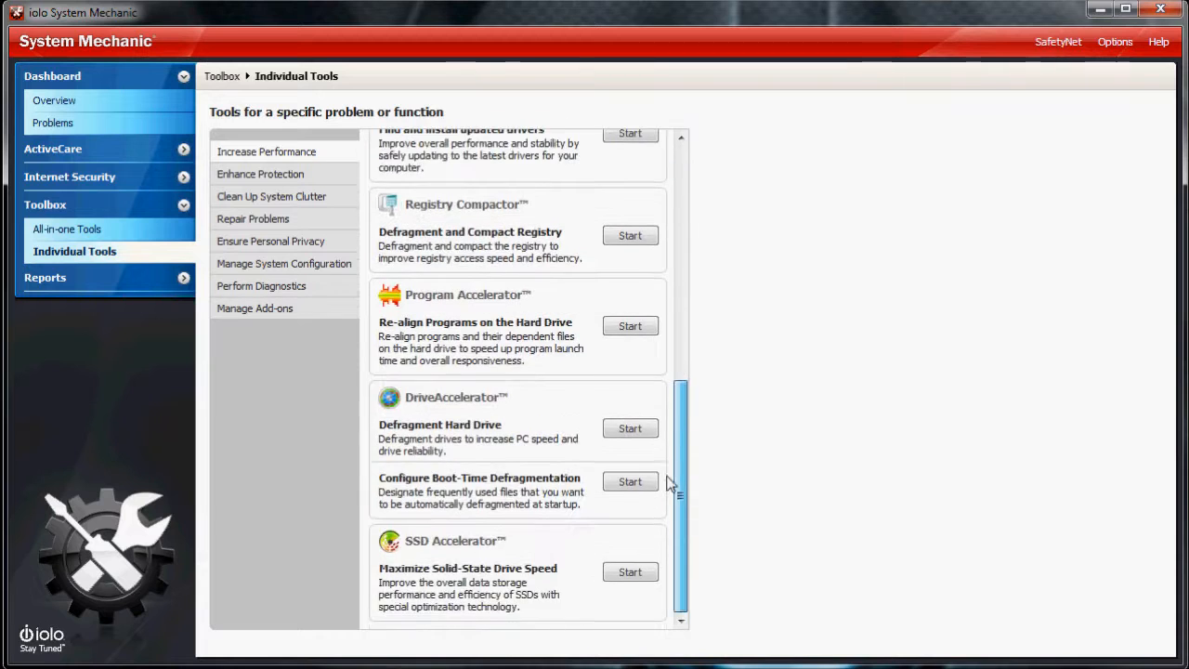
left_click(260, 175)
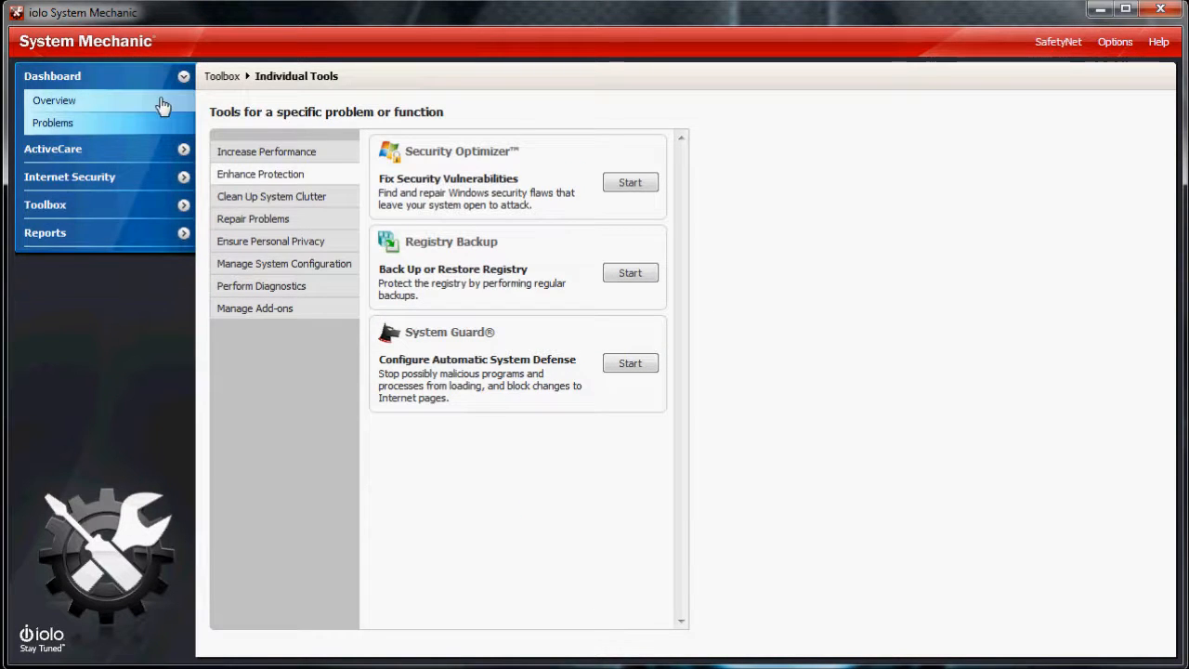
left_click(52, 100)
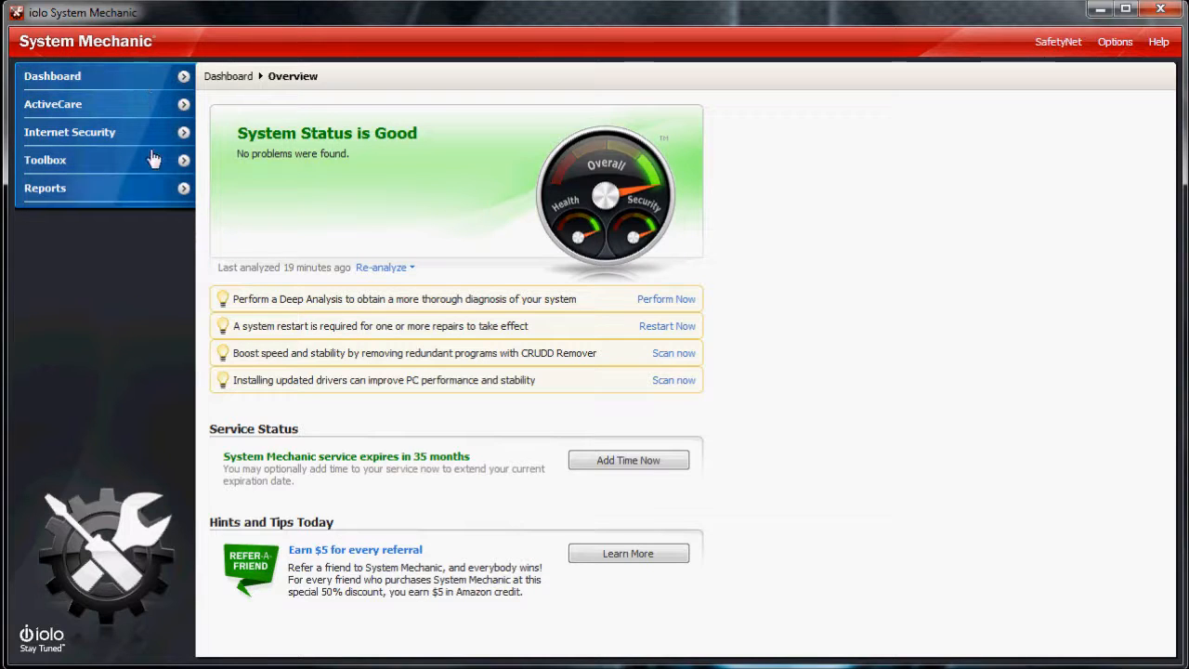
mouse_move(177, 277)
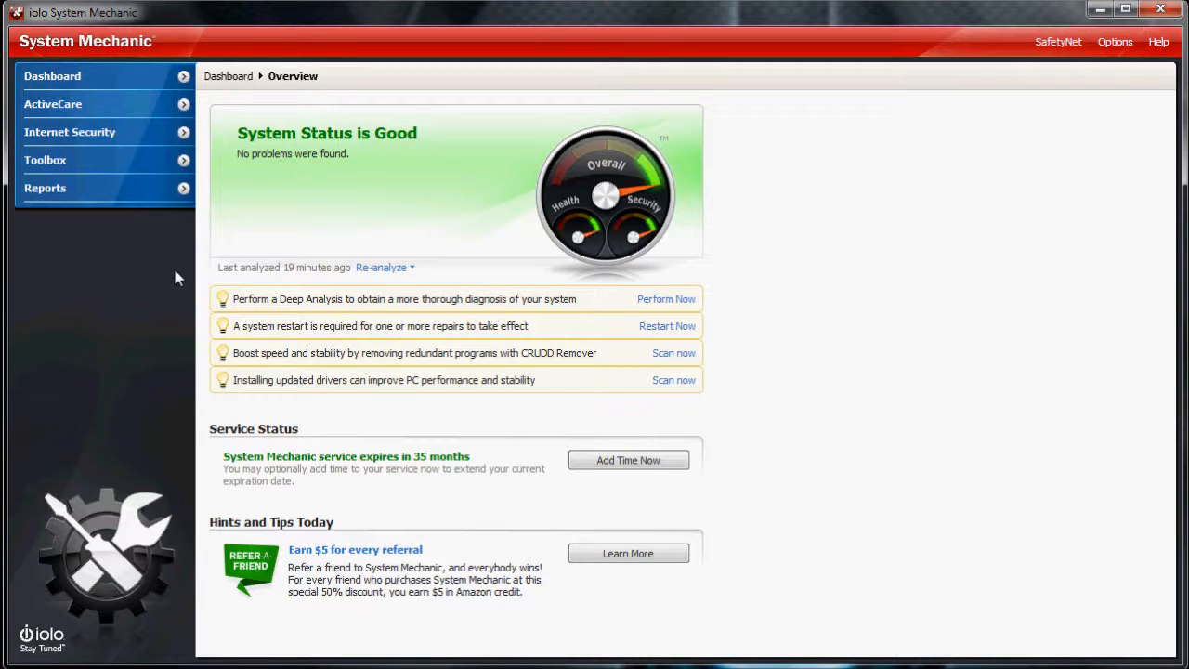